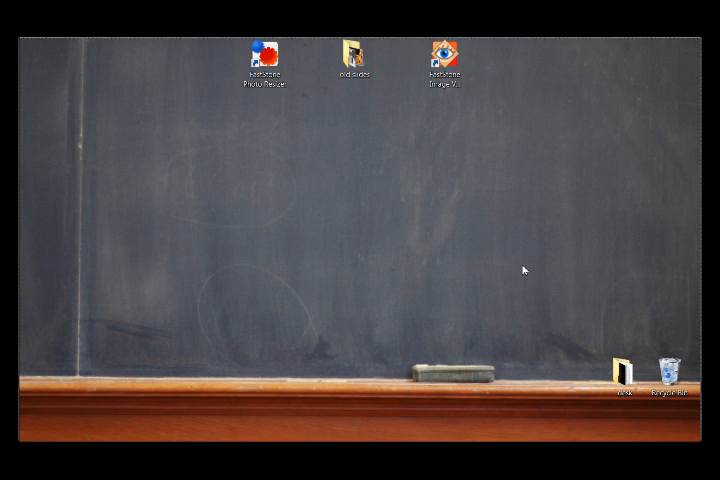
Browse several old slide photos in Windows Live Photo Gallery, then close the gallery
{"action": "left_click", "coordinate": [264, 52]}
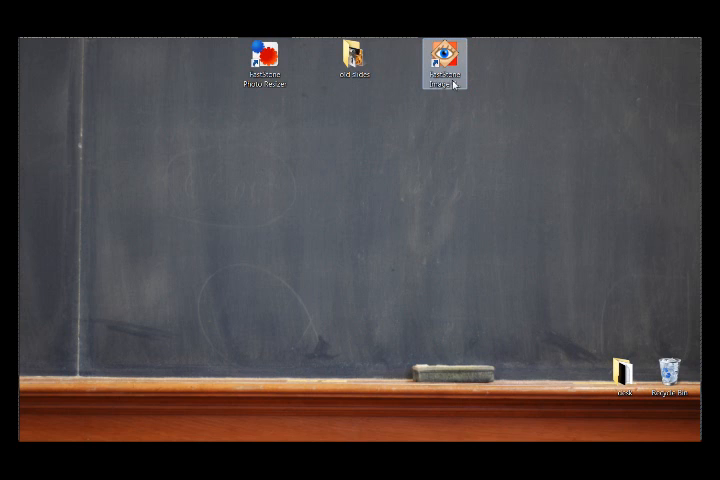
{"action": "left_click", "coordinate": [263, 55]}
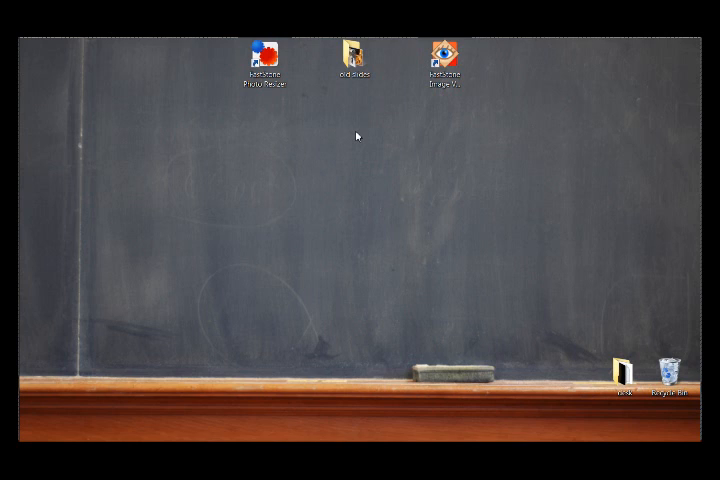
{"action": "mouse_move", "coordinate": [357, 135]}
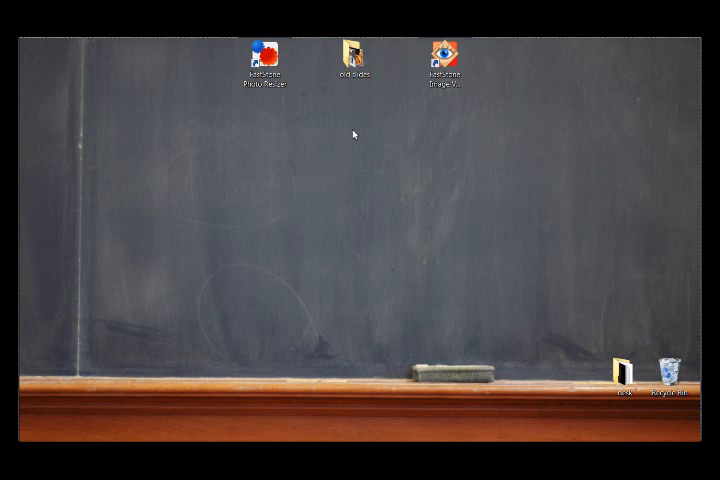
{"action": "mouse_move", "coordinate": [361, 143]}
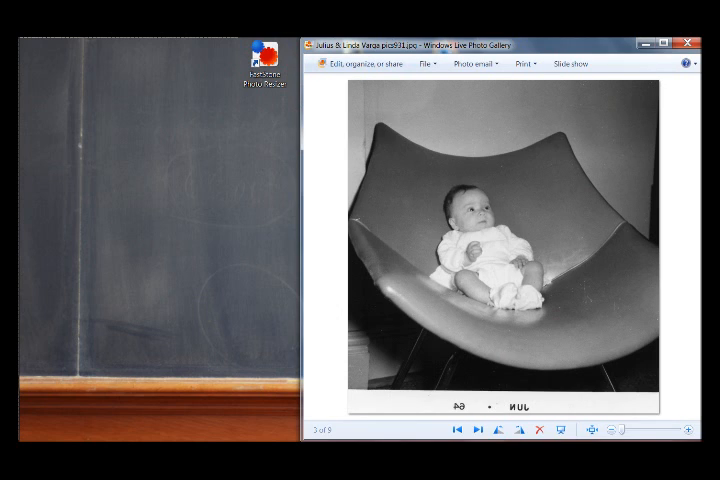
{"action": "mouse_move", "coordinate": [551, 127]}
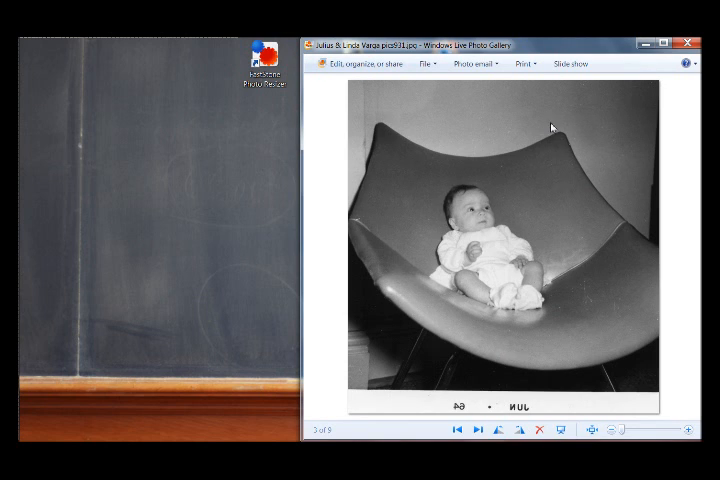
{"action": "mouse_move", "coordinate": [548, 148]}
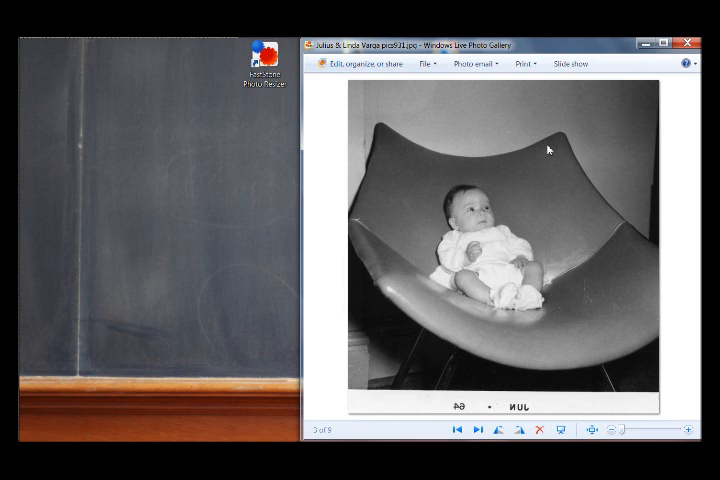
{"action": "mouse_move", "coordinate": [524, 189]}
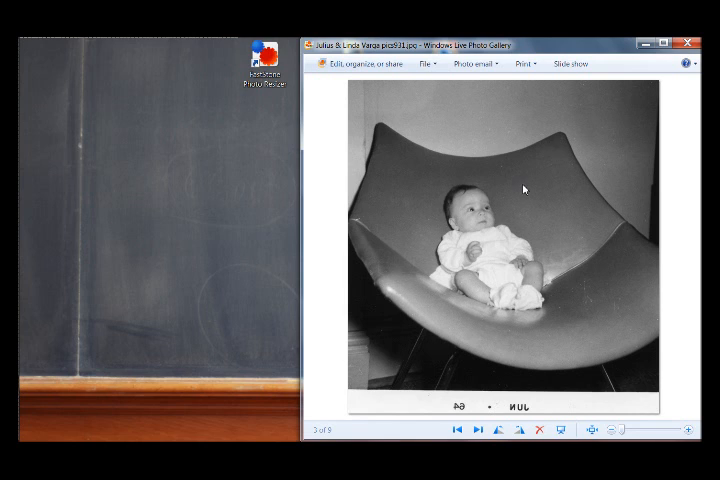
{"action": "mouse_move", "coordinate": [448, 414]}
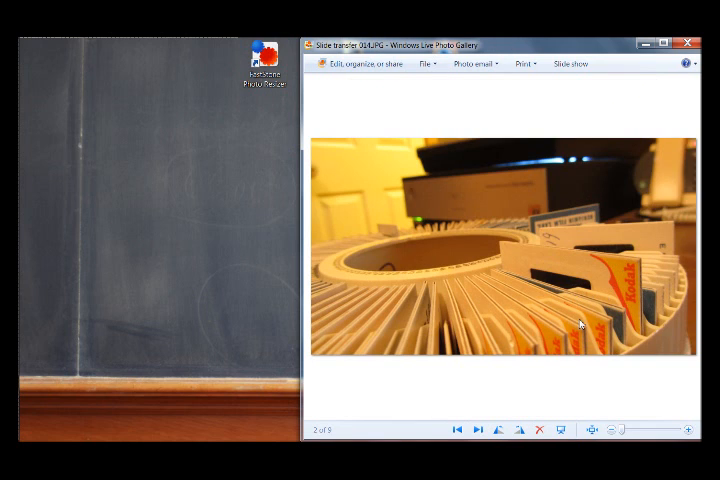
{"action": "mouse_move", "coordinate": [545, 260]}
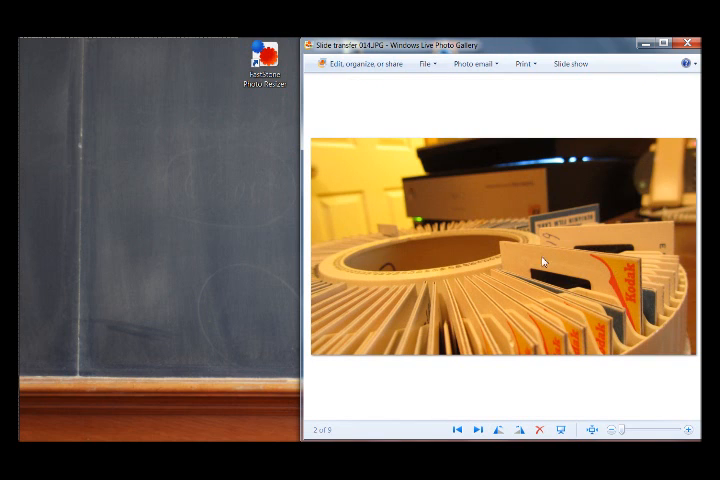
{"action": "mouse_move", "coordinate": [536, 234]}
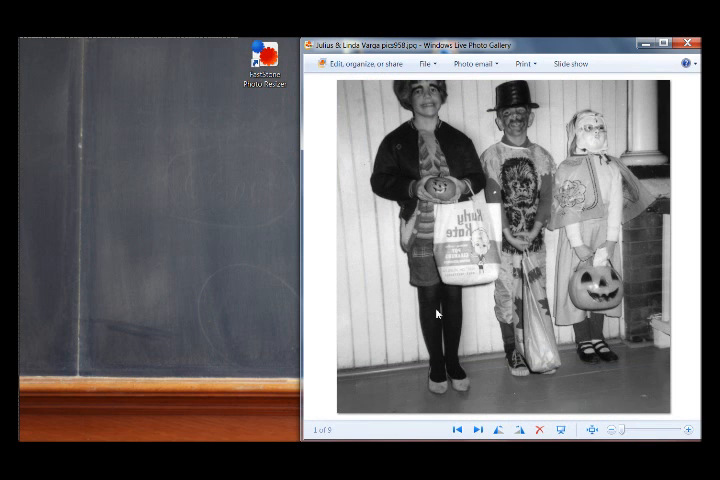
{"action": "mouse_move", "coordinate": [495, 237]}
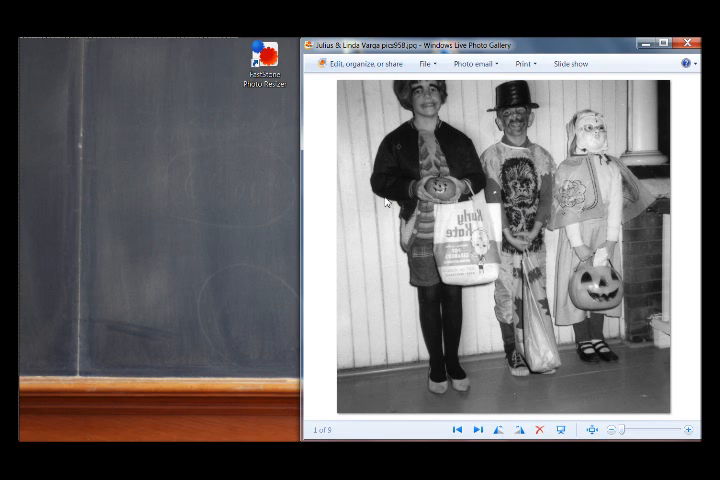
{"action": "left_click", "coordinate": [691, 43]}
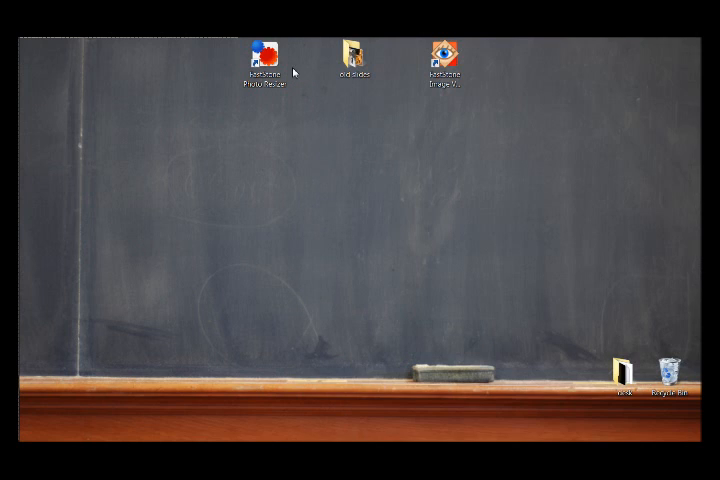
Launch Chrome on faststone.org and follow the FastStone Image Viewer 5.2 download link
{"action": "left_click", "coordinate": [264, 50]}
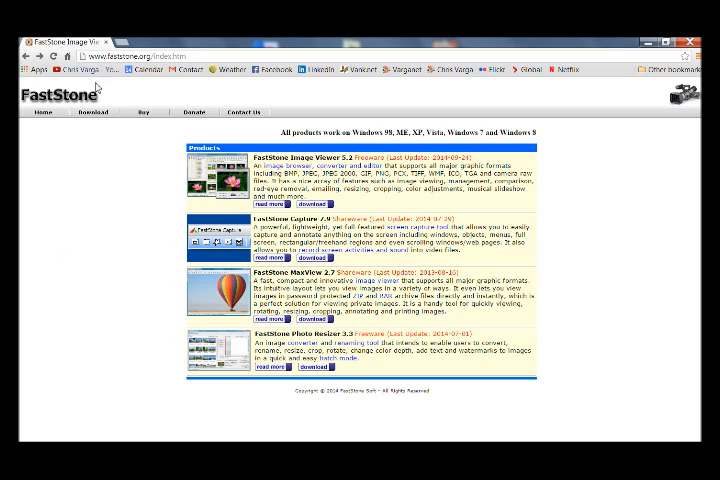
{"action": "mouse_move", "coordinate": [63, 166]}
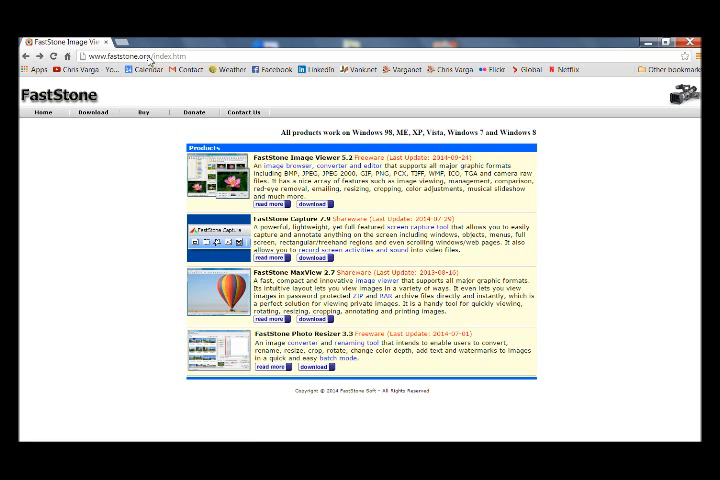
{"action": "mouse_move", "coordinate": [345, 133]}
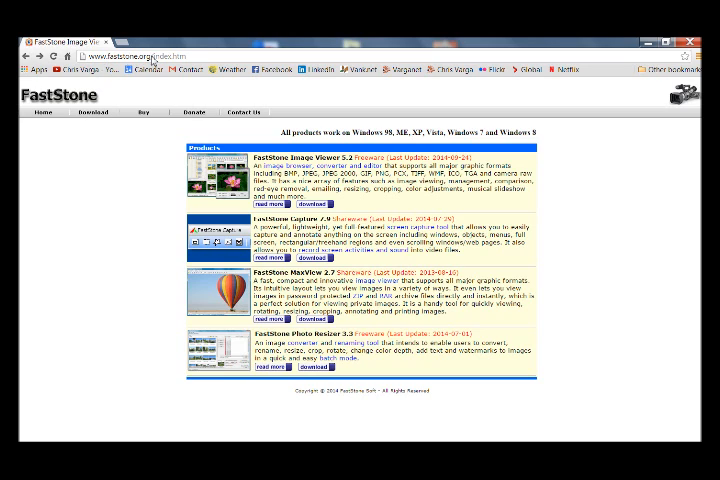
{"action": "mouse_move", "coordinate": [320, 188]}
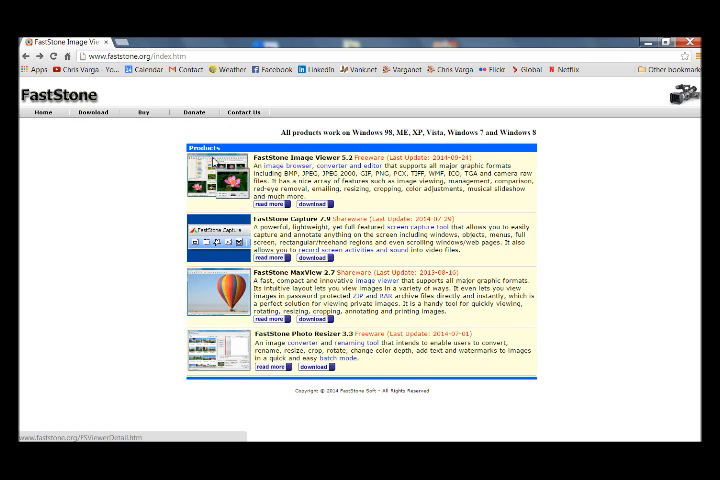
{"action": "left_click", "coordinate": [288, 201]}
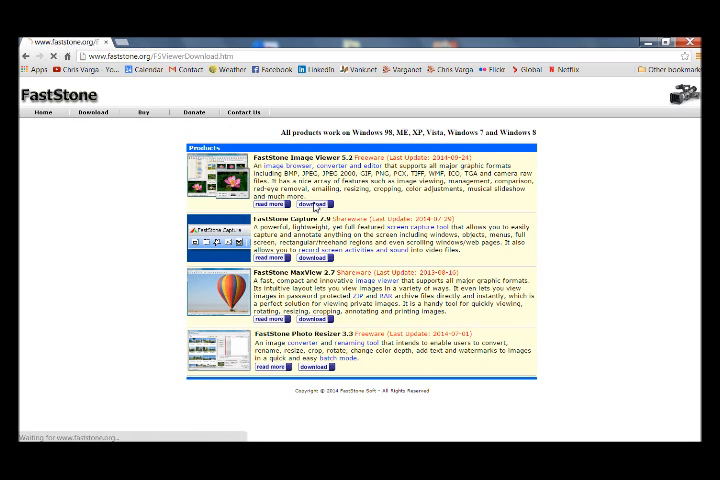
Start the Image Viewer exe installer download via Download.com's Download Now, then return
{"action": "left_click", "coordinate": [291, 204]}
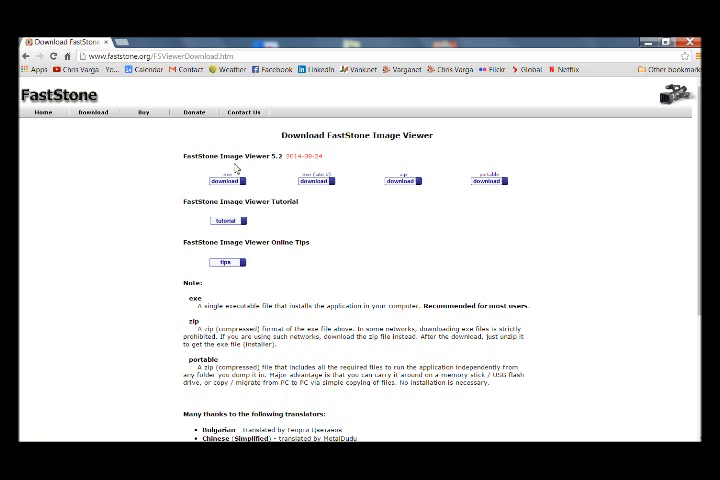
{"action": "mouse_move", "coordinate": [199, 313]}
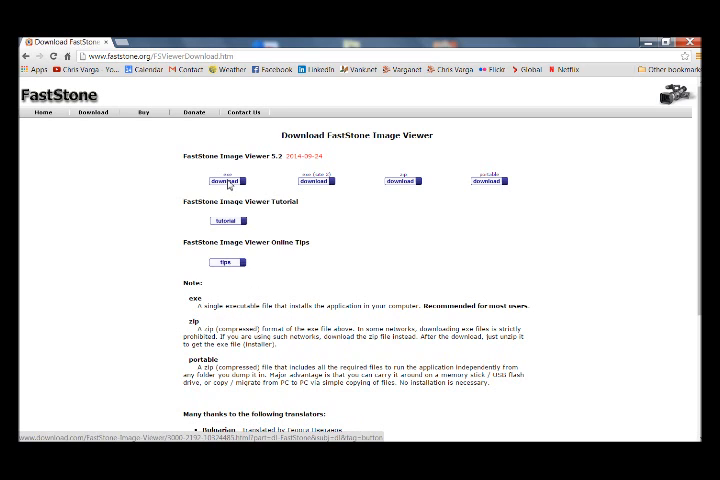
{"action": "left_click", "coordinate": [227, 181]}
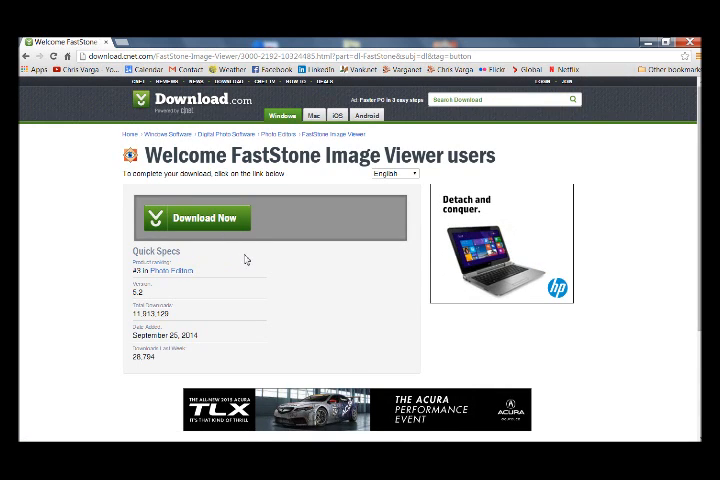
{"action": "left_click", "coordinate": [196, 217]}
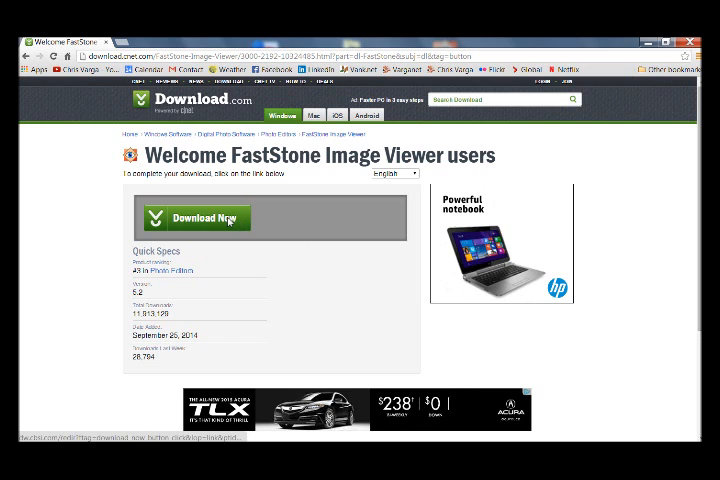
{"action": "left_click", "coordinate": [196, 218]}
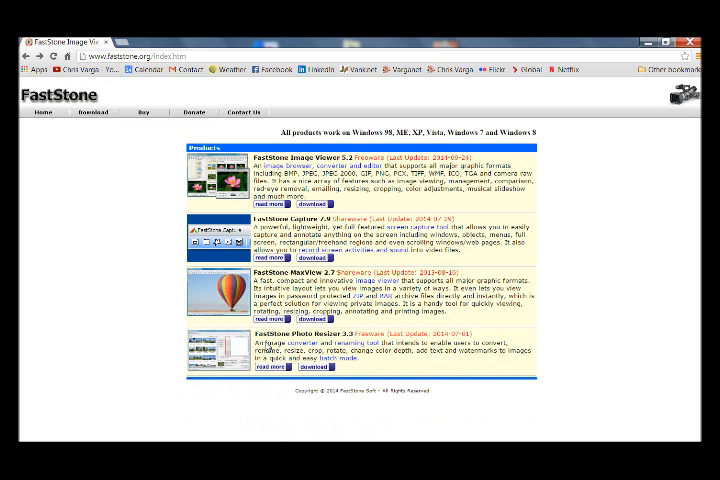
{"action": "mouse_move", "coordinate": [340, 342]}
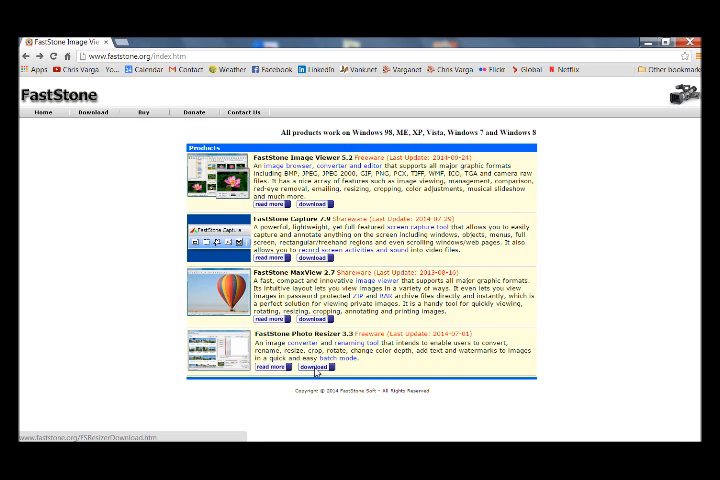
Follow the FastStone Photo Resizer 3.3 download link, then close Chrome
{"action": "left_click", "coordinate": [312, 367]}
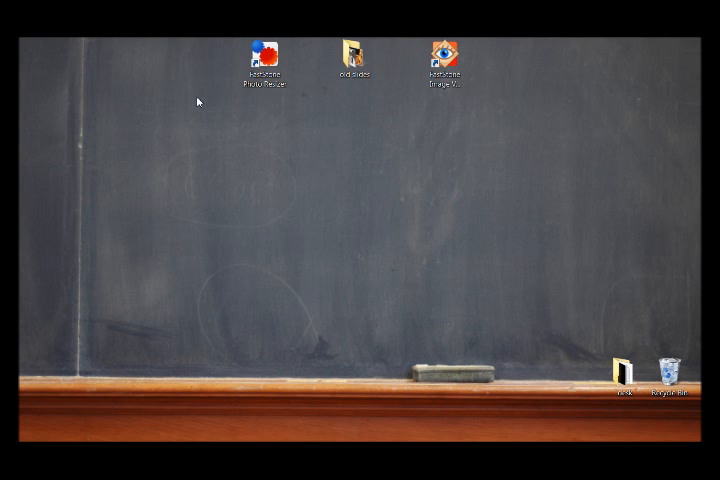
{"action": "mouse_move", "coordinate": [349, 147]}
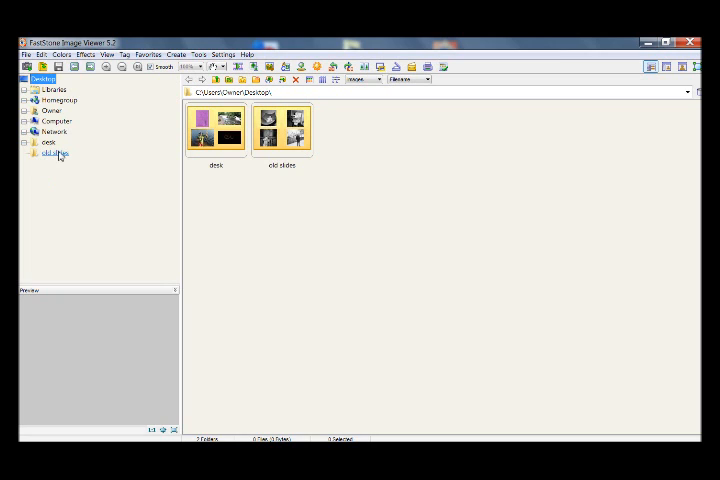
Expand Libraries in the folder tree and open the old slides folder
{"action": "left_click", "coordinate": [23, 89]}
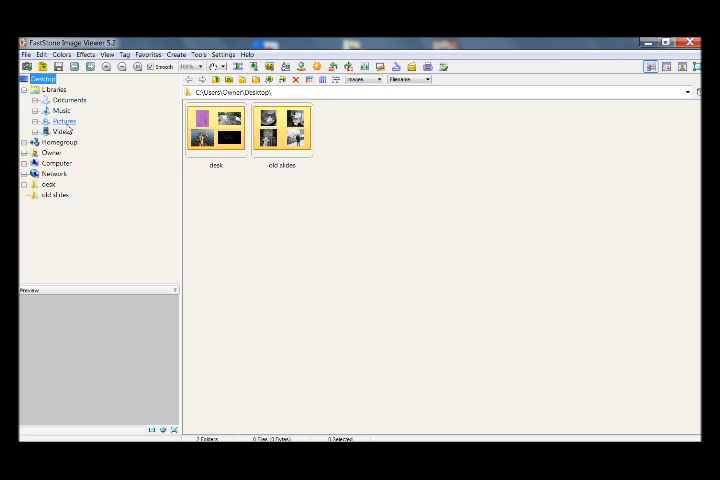
{"action": "left_click", "coordinate": [26, 89]}
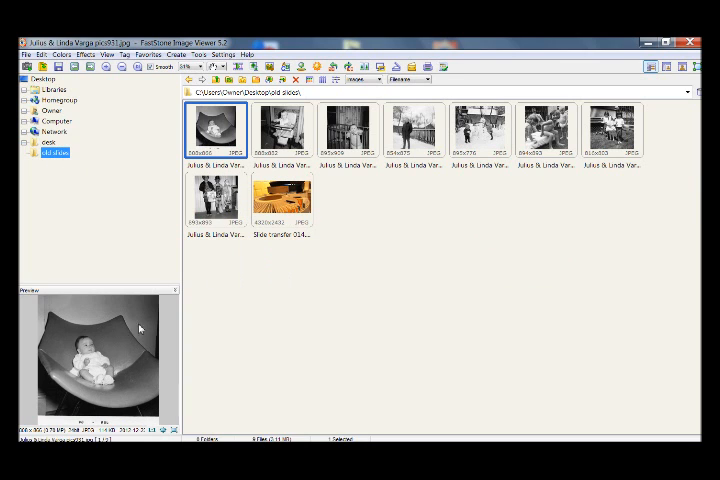
{"action": "mouse_move", "coordinate": [85, 378]}
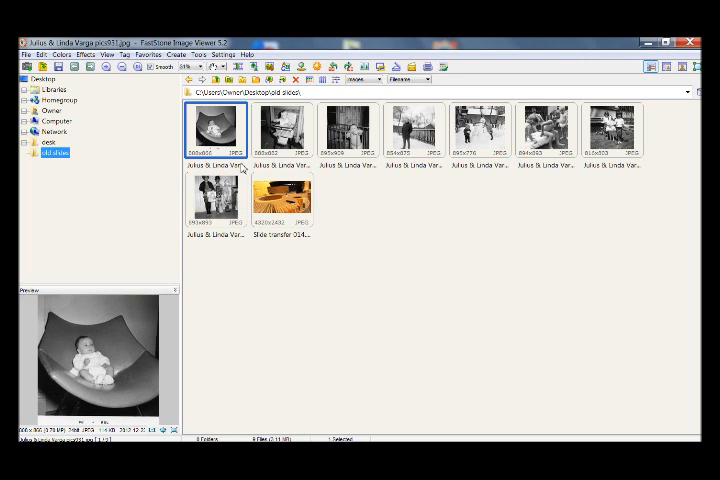
{"action": "left_click", "coordinate": [349, 127]}
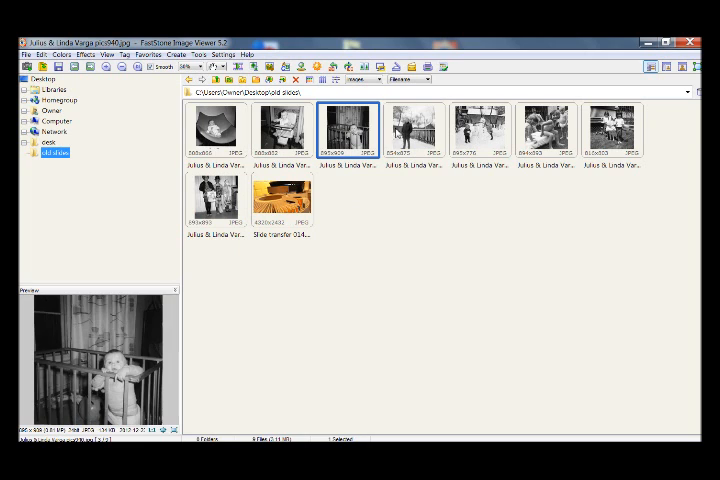
{"action": "left_click", "coordinate": [215, 127]}
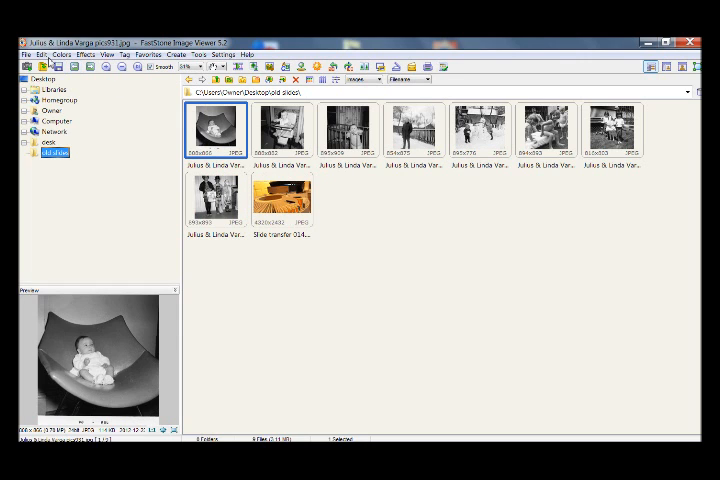
Flip the first baby photo horizontally and save it over the original file
{"action": "left_click", "coordinate": [40, 54]}
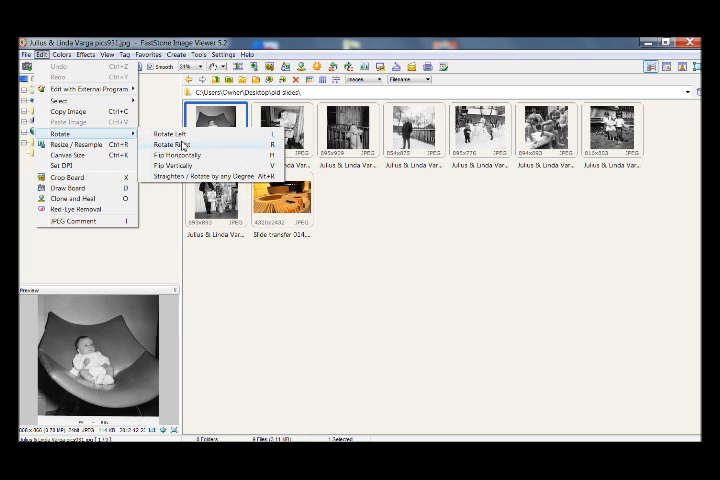
{"action": "mouse_move", "coordinate": [175, 155]}
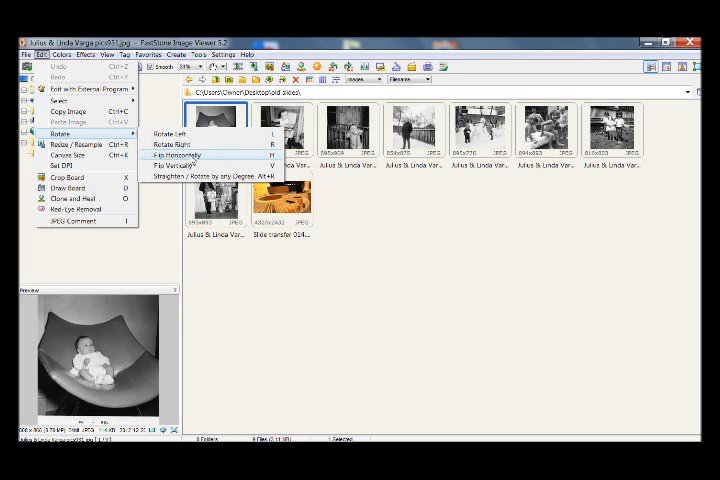
{"action": "left_click", "coordinate": [176, 154]}
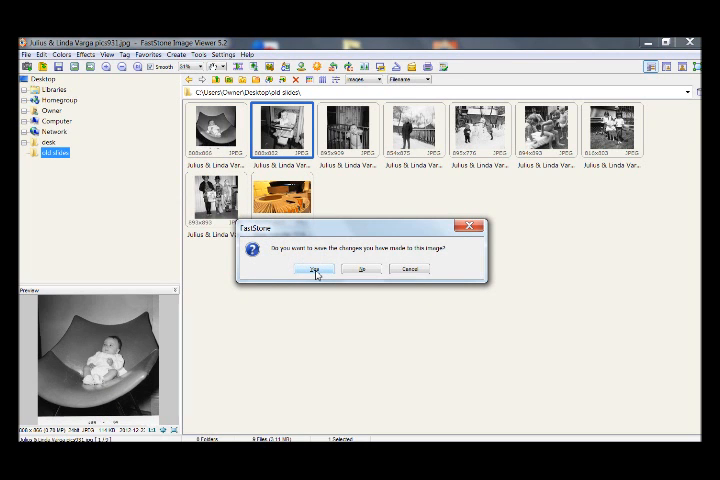
{"action": "left_click", "coordinate": [315, 269]}
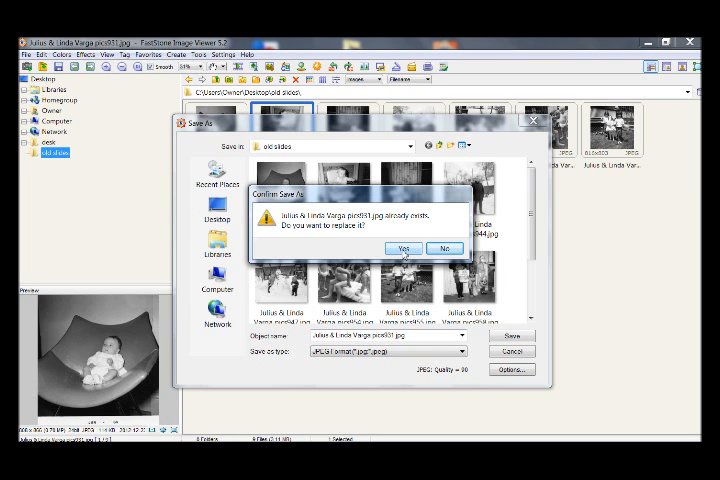
{"action": "left_click", "coordinate": [402, 247]}
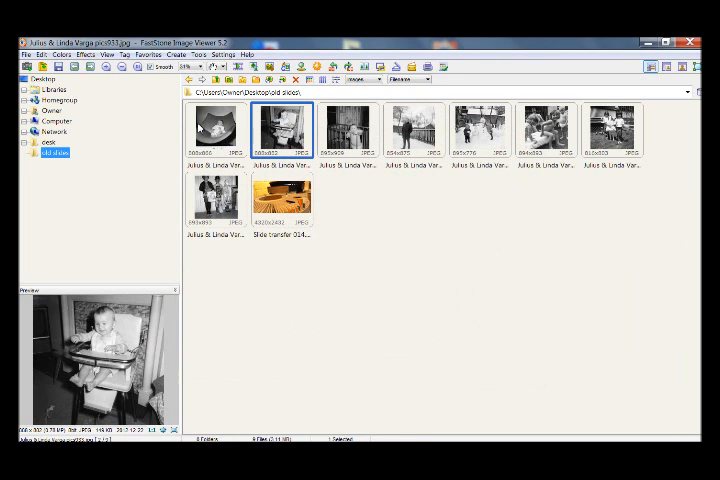
{"action": "mouse_move", "coordinate": [283, 128]}
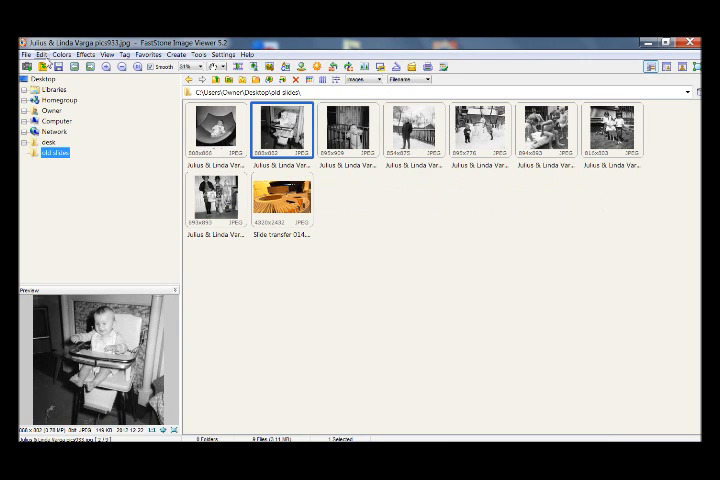
Look over the old slides photos, then close FastStone Image Viewer
{"action": "left_click", "coordinate": [41, 54]}
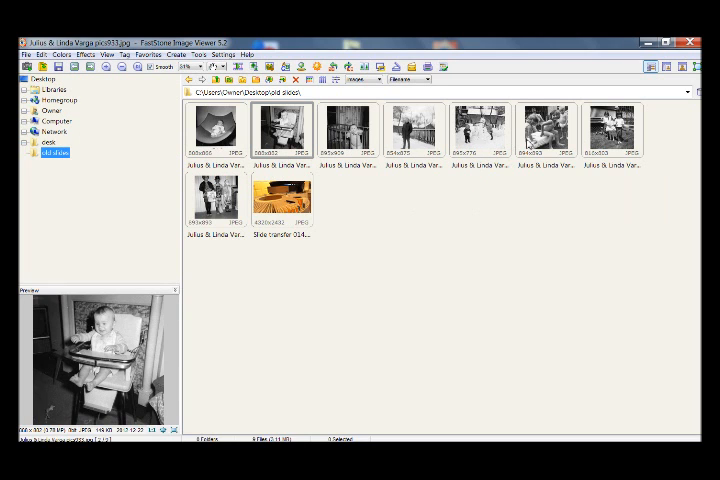
{"action": "mouse_move", "coordinate": [414, 130]}
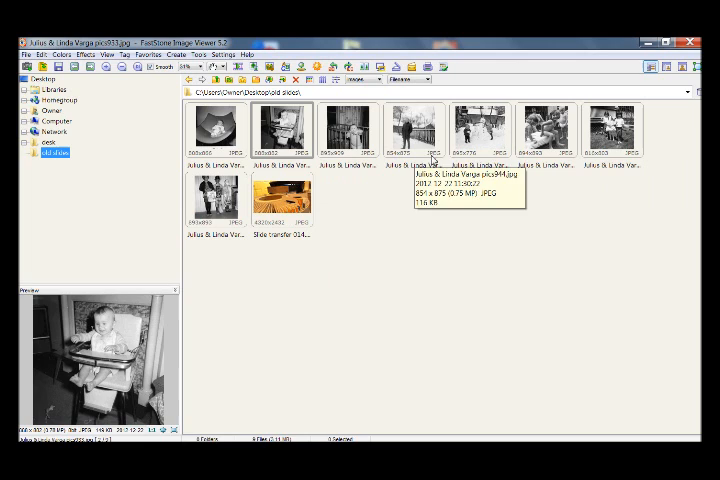
{"action": "mouse_move", "coordinate": [475, 168]}
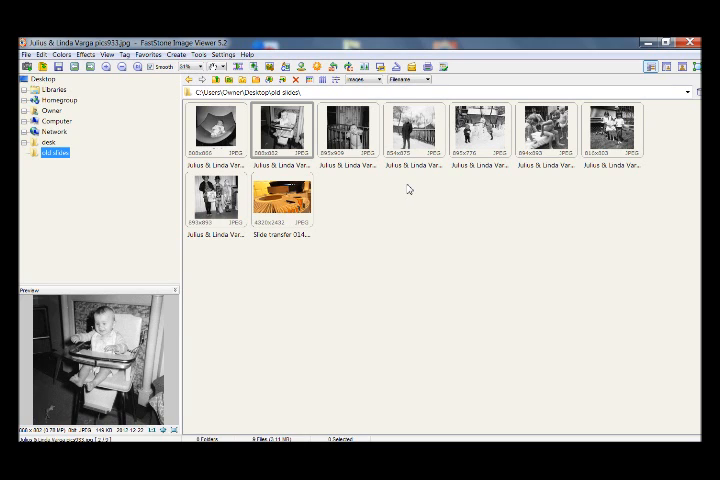
{"action": "mouse_move", "coordinate": [222, 152]}
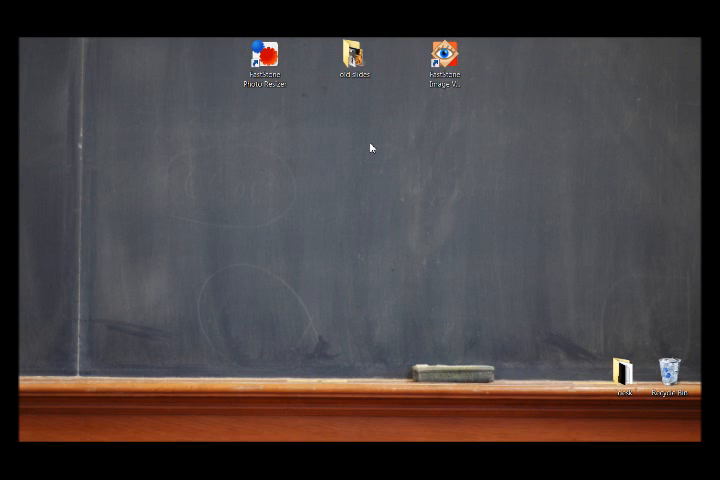
Launch FastStone Photo Resizer from its desktop shortcut
{"action": "left_click", "coordinate": [265, 55]}
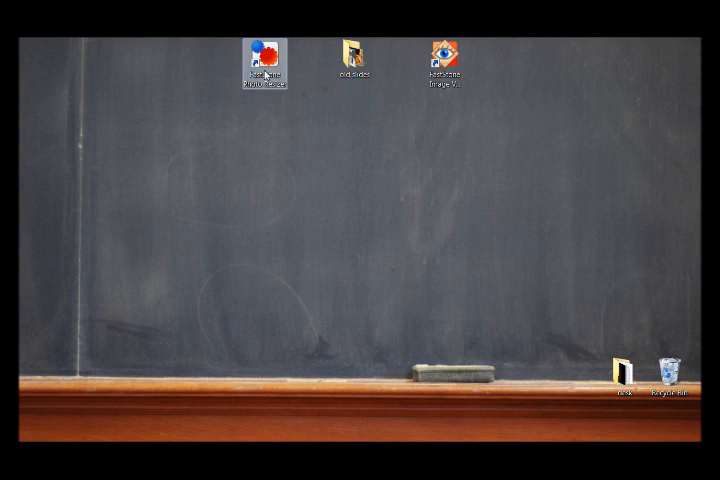
{"action": "double_click", "coordinate": [264, 50]}
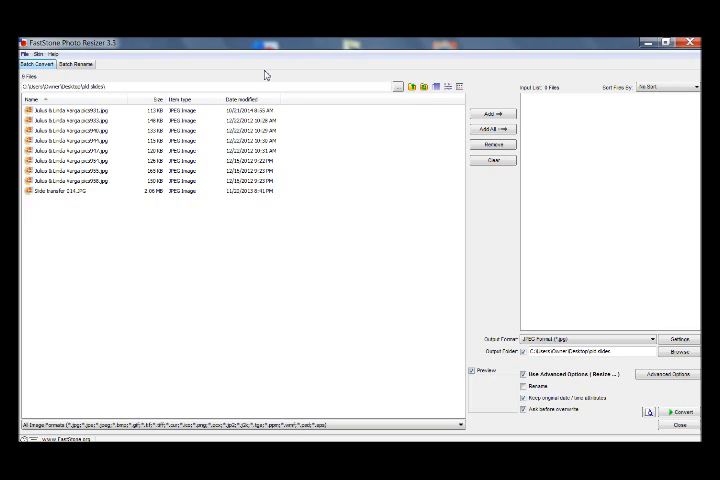
{"action": "mouse_move", "coordinate": [262, 70]}
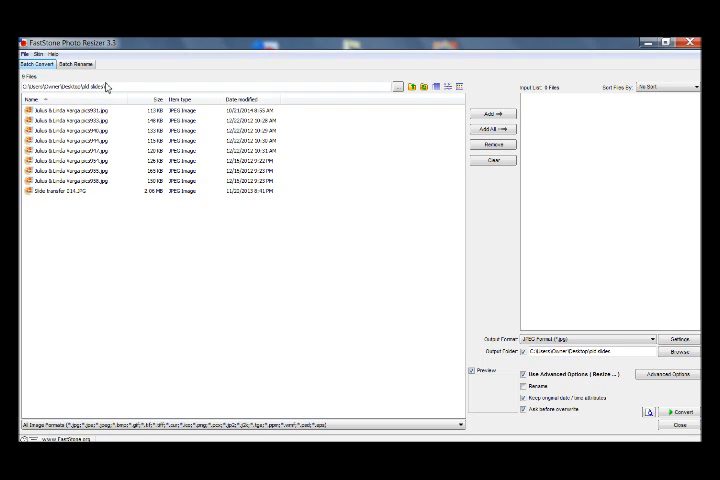
{"action": "left_click", "coordinate": [396, 86]}
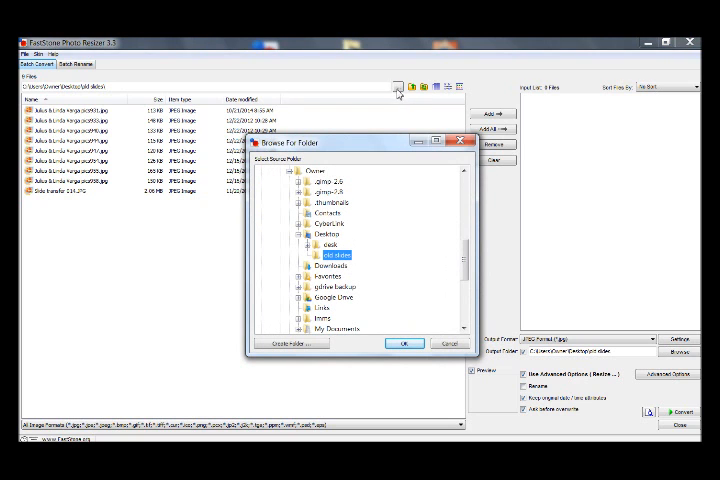
{"action": "mouse_move", "coordinate": [386, 121]}
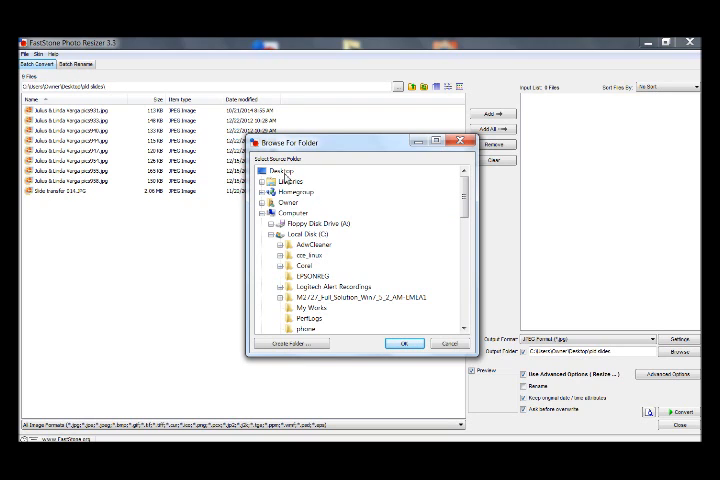
{"action": "left_click", "coordinate": [283, 169]}
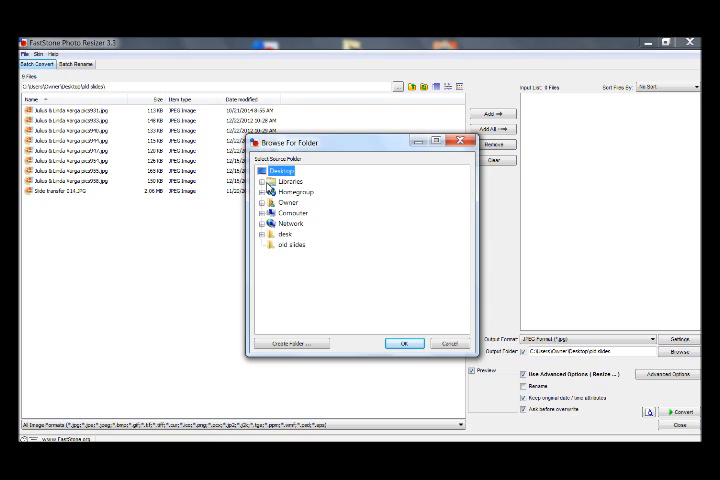
{"action": "left_click", "coordinate": [269, 181]}
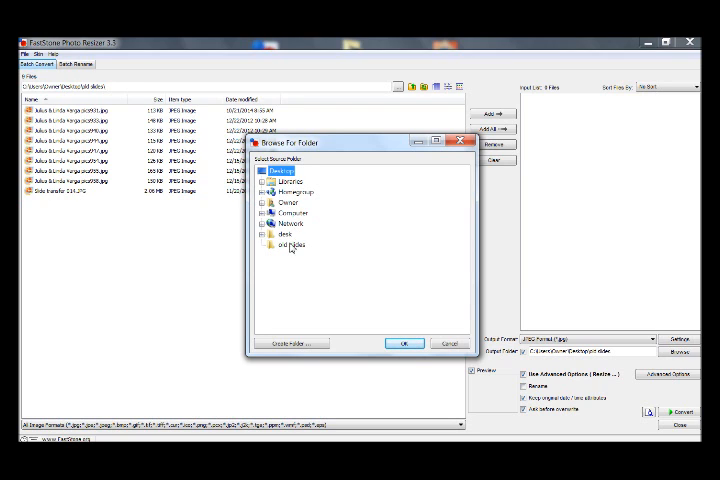
{"action": "left_click", "coordinate": [288, 246]}
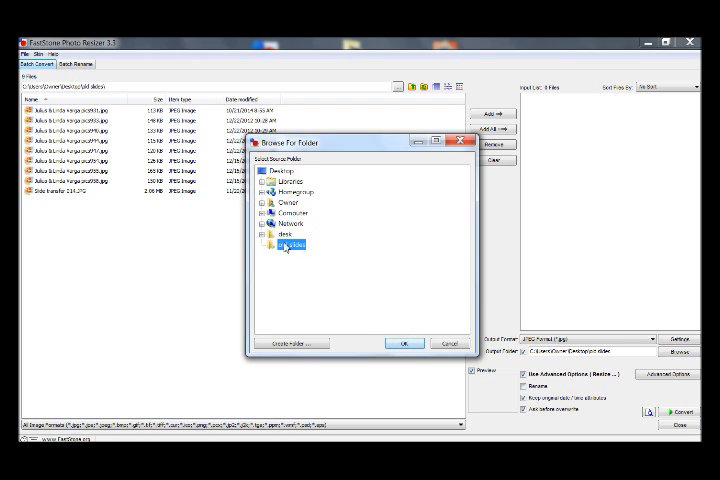
{"action": "left_click", "coordinate": [404, 343]}
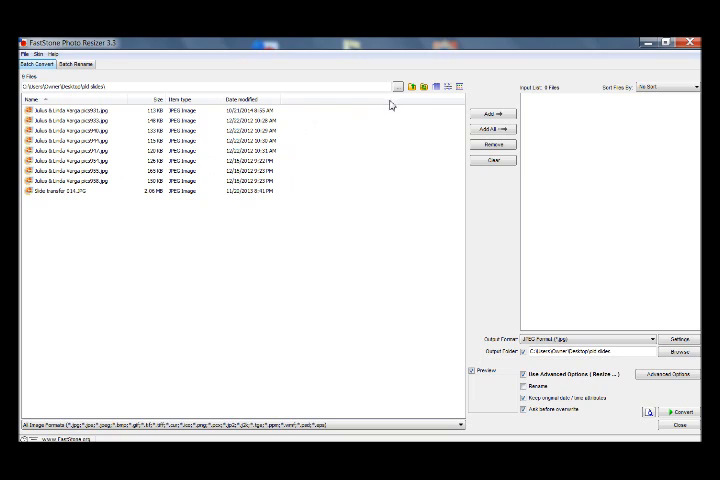
{"action": "mouse_move", "coordinate": [437, 86]}
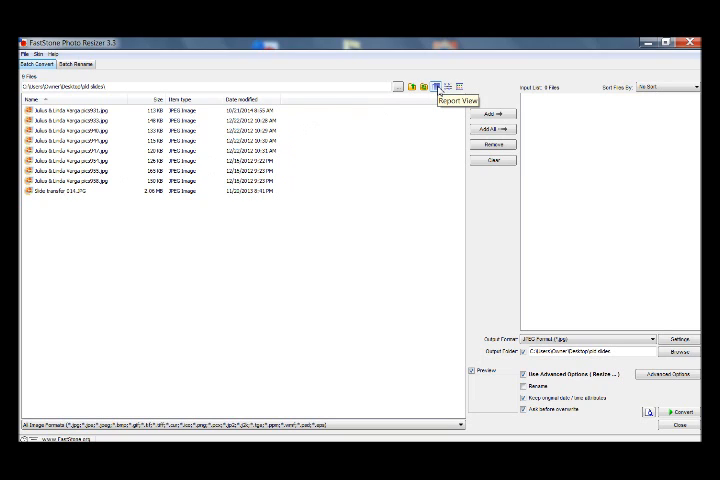
{"action": "mouse_move", "coordinate": [470, 87]}
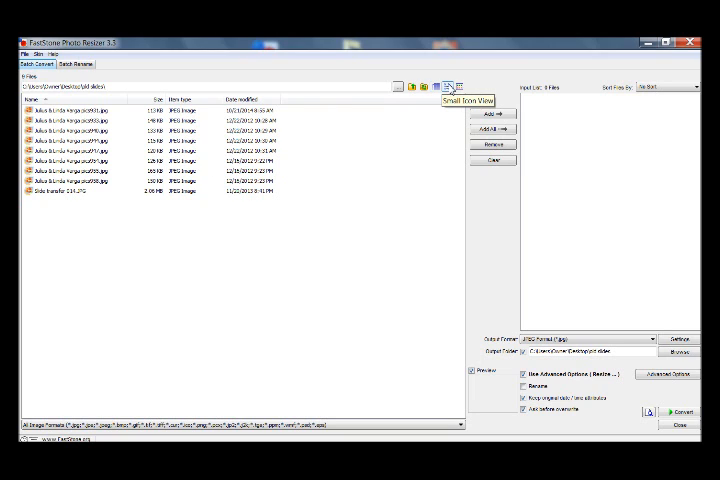
{"action": "mouse_move", "coordinate": [459, 86]}
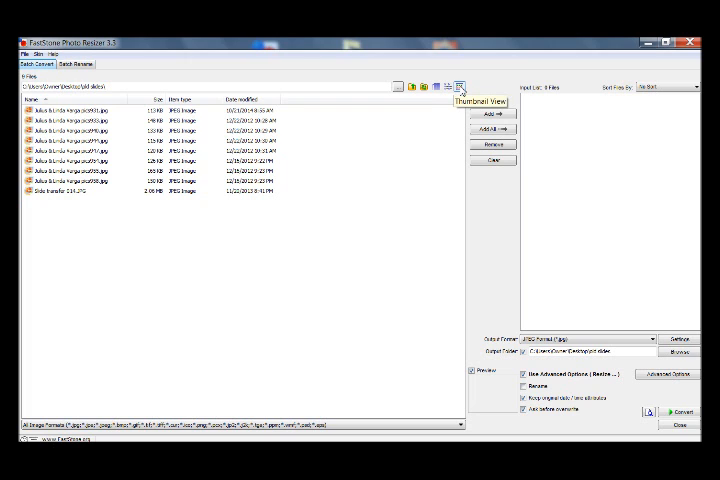
Switch the file browser to Thumbnail View for the old slides photos
{"action": "left_click", "coordinate": [459, 86]}
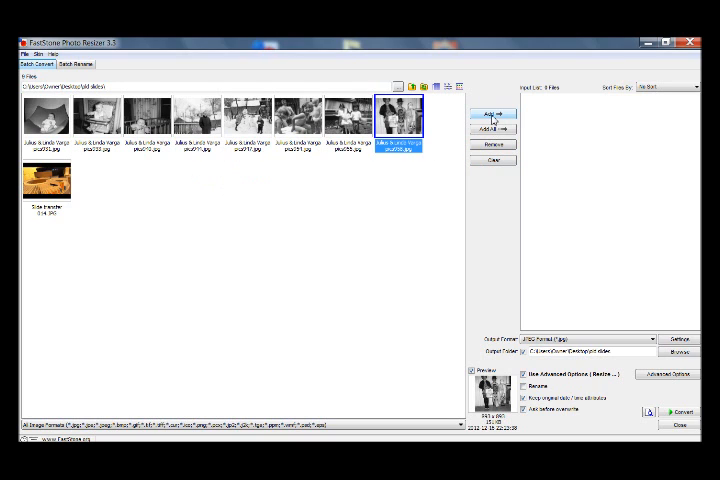
Add and remove a photo, then Add All nine old slides photos to the input list
{"action": "left_click", "coordinate": [295, 115]}
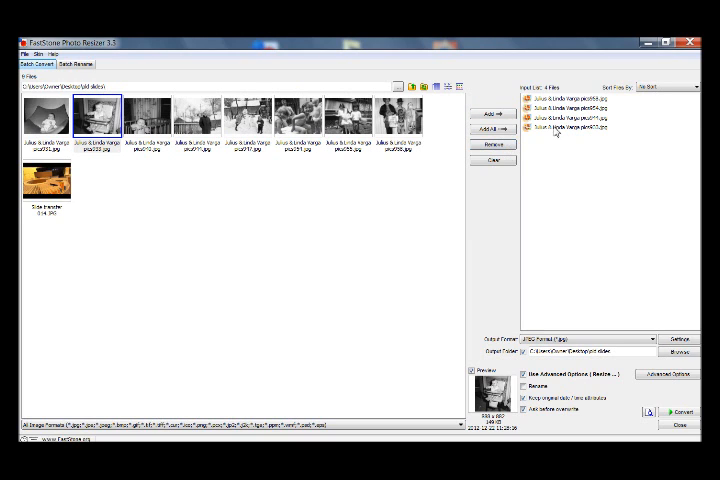
{"action": "left_click", "coordinate": [492, 147]}
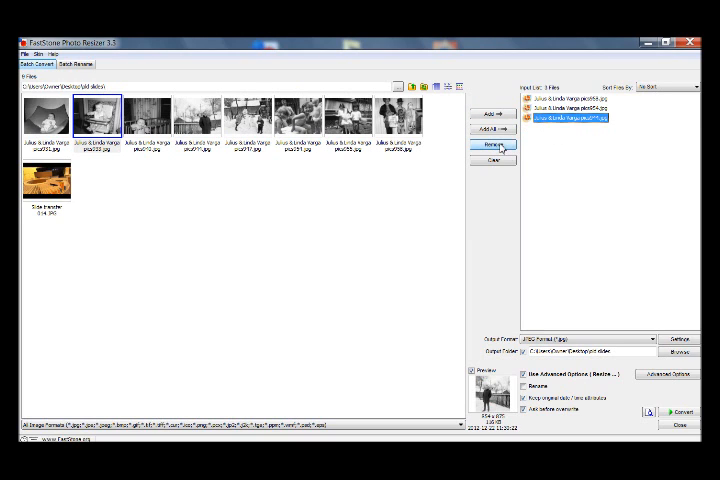
{"action": "left_click", "coordinate": [491, 147]}
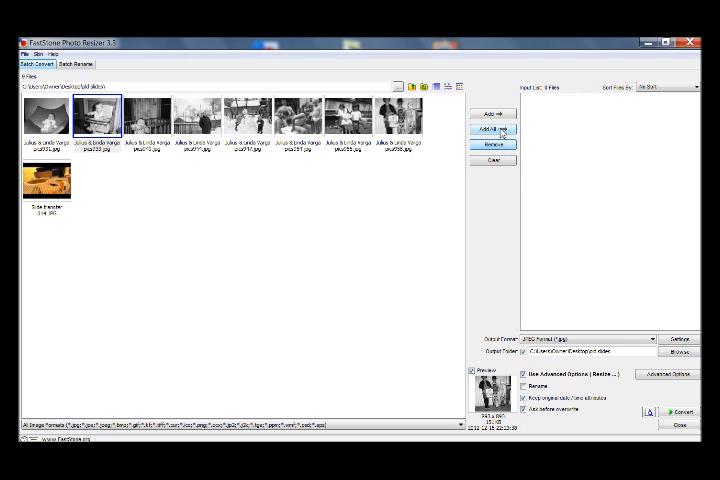
{"action": "left_click", "coordinate": [490, 131]}
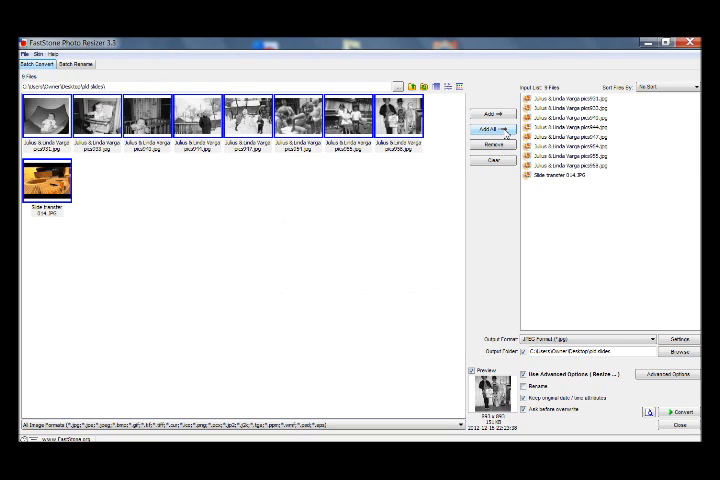
{"action": "left_click", "coordinate": [46, 178]}
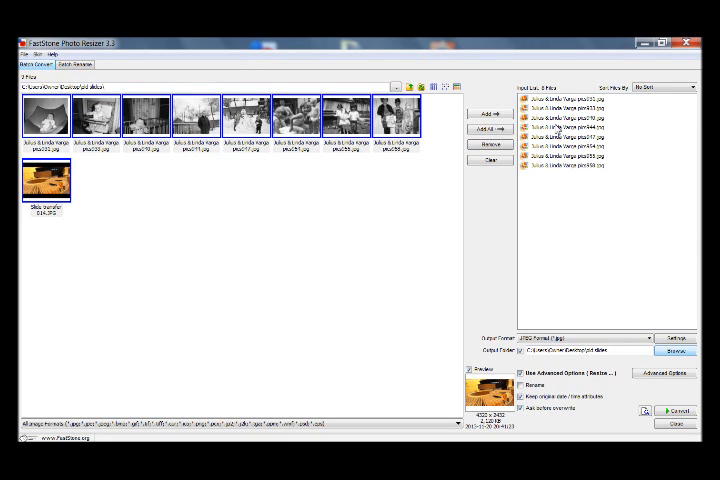
{"action": "mouse_move", "coordinate": [560, 110]}
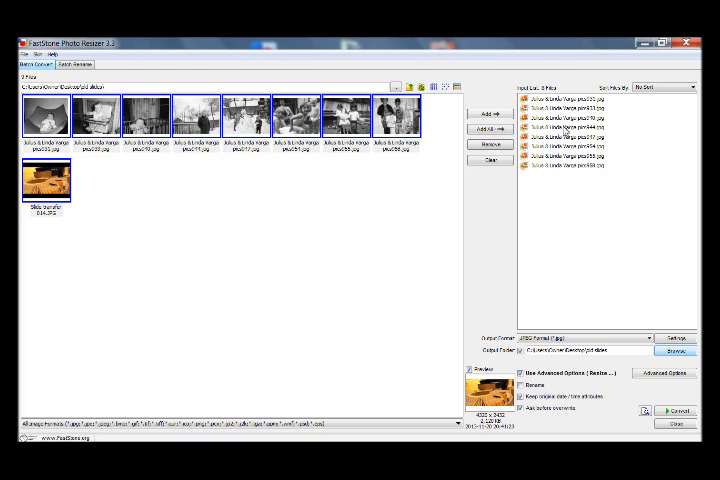
{"action": "mouse_move", "coordinate": [485, 306]}
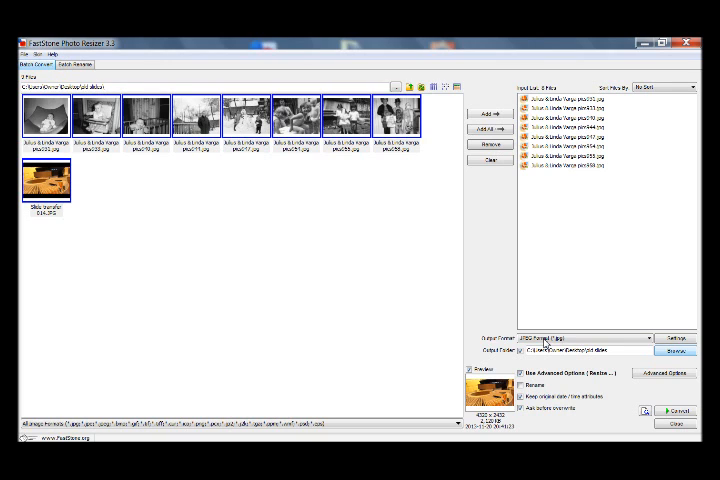
{"action": "mouse_move", "coordinate": [545, 343]}
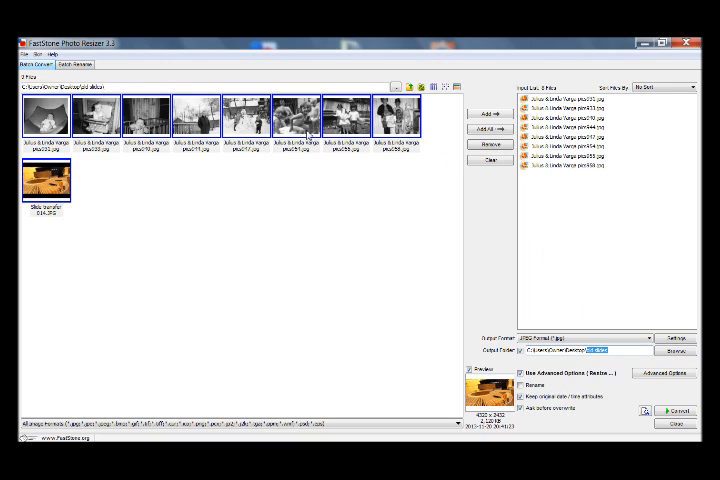
{"action": "mouse_move", "coordinate": [325, 165]}
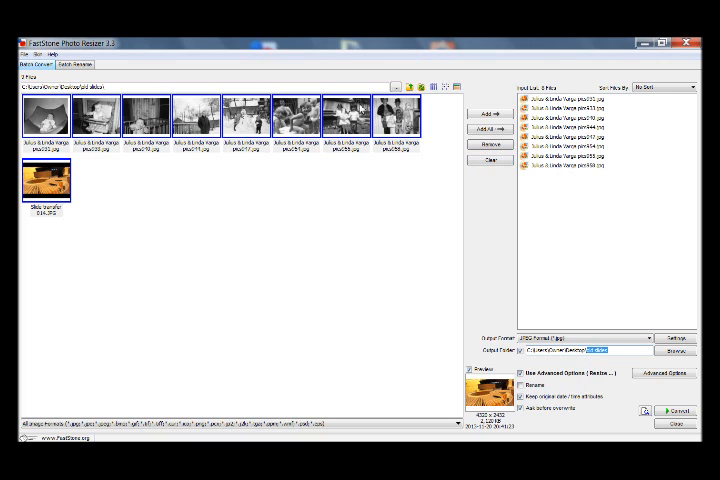
Deselect the photo thumbnails by clicking empty space in the folder view
{"action": "left_click", "coordinate": [345, 117]}
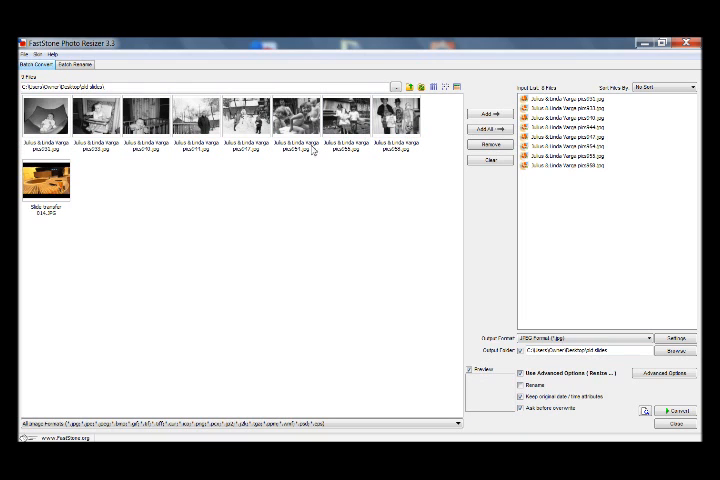
{"action": "mouse_move", "coordinate": [677, 351]}
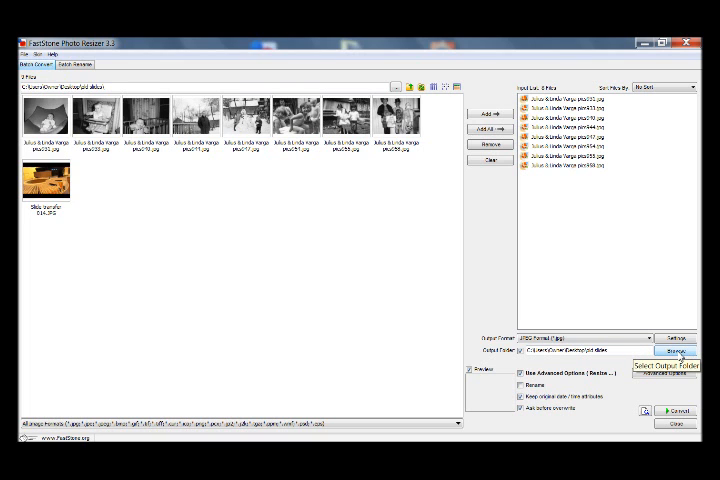
Browse for the output folder, expand old slides, and choose old slides over its convert subfolder
{"action": "left_click", "coordinate": [676, 351]}
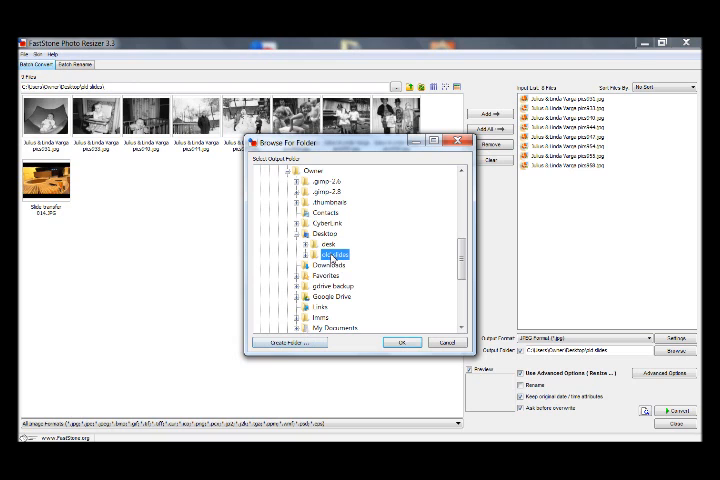
{"action": "left_click", "coordinate": [307, 254]}
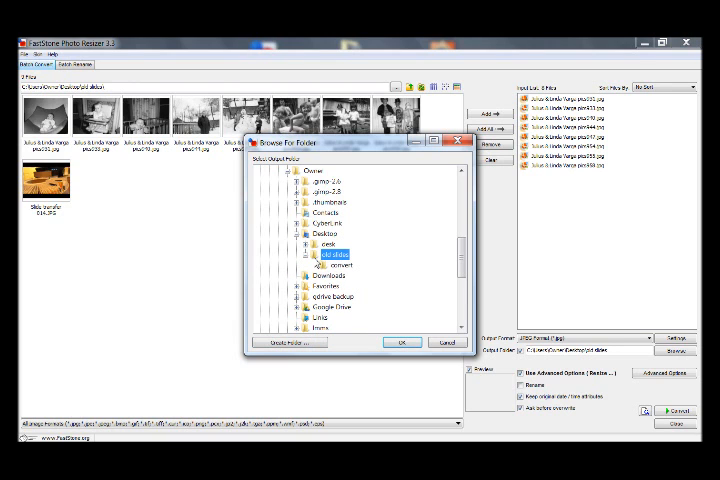
{"action": "left_click", "coordinate": [339, 264]}
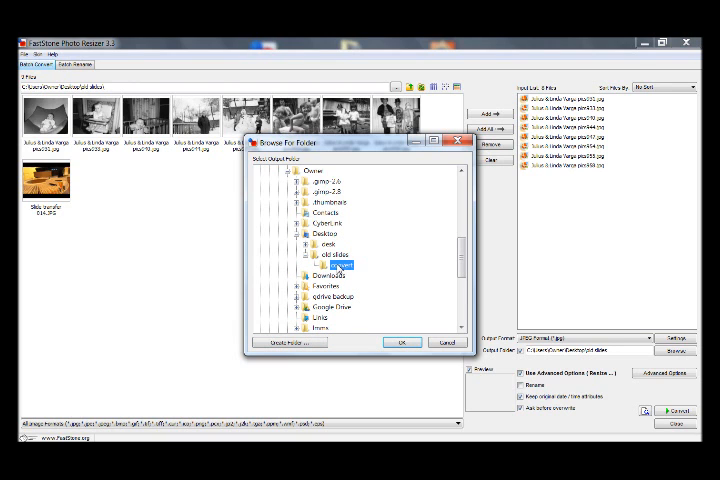
{"action": "left_click", "coordinate": [335, 263]}
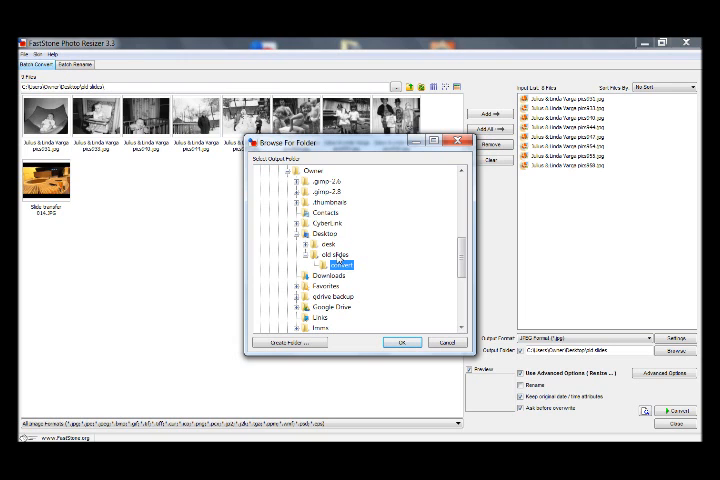
{"action": "left_click", "coordinate": [340, 254]}
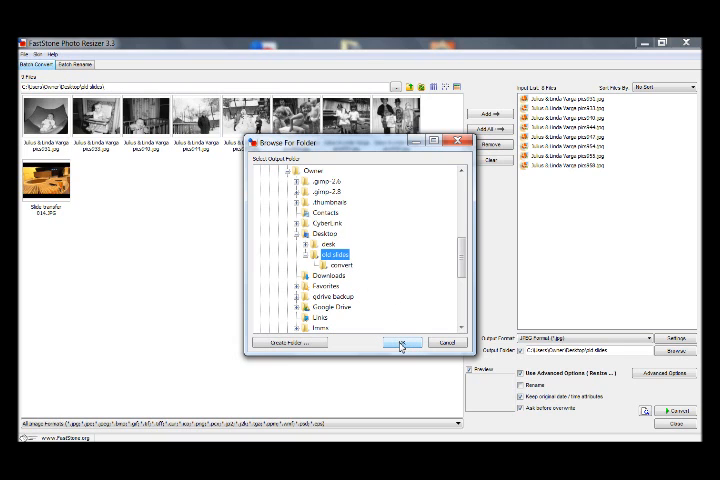
Confirm old slides as the output folder and bring up Advanced Options
{"action": "left_click", "coordinate": [400, 343]}
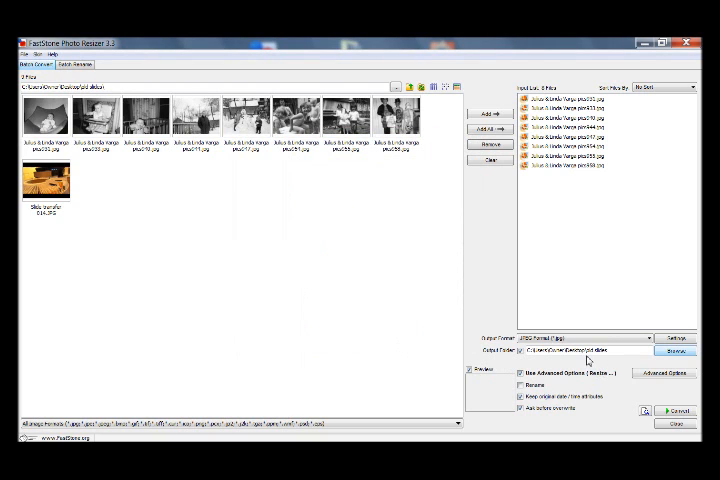
{"action": "mouse_move", "coordinate": [559, 362]}
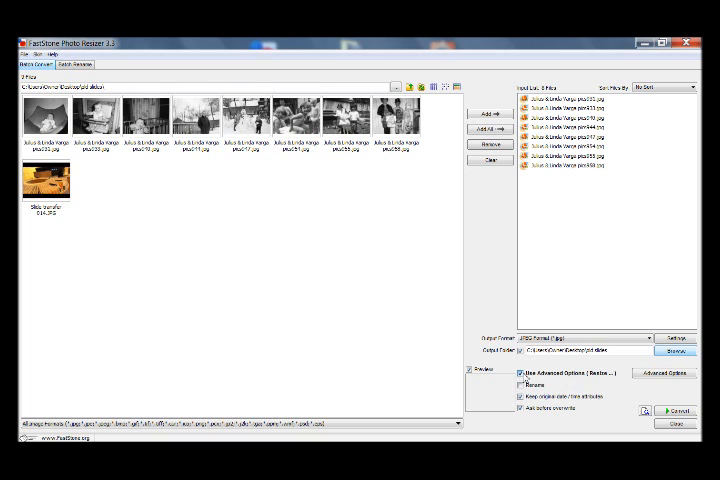
{"action": "left_click", "coordinate": [662, 373]}
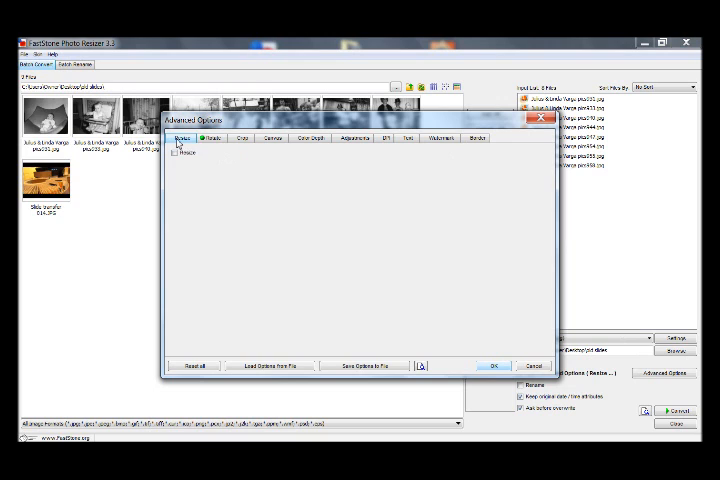
On the Rotate tab, enable Flip / Rotate with Flip Horizontally checked
{"action": "left_click", "coordinate": [211, 138]}
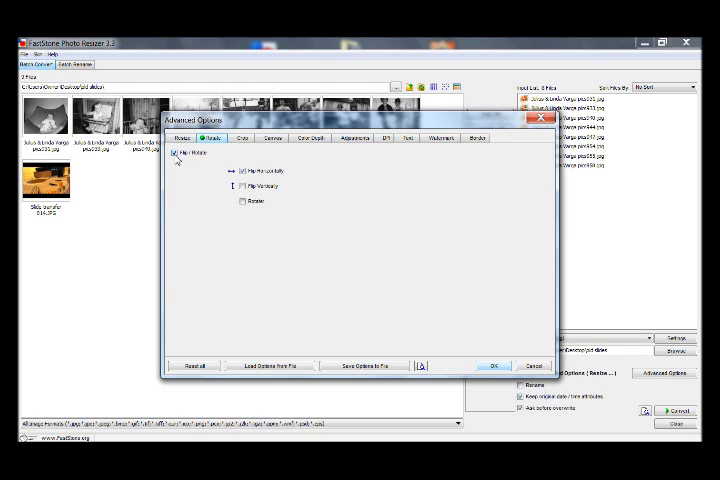
{"action": "left_click", "coordinate": [180, 152]}
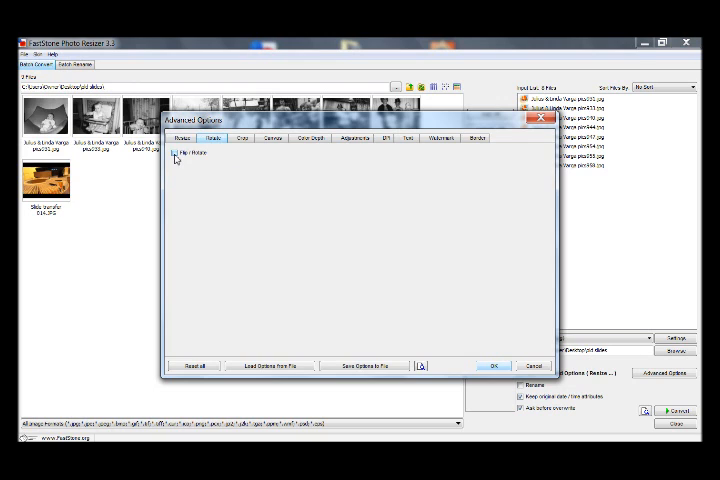
{"action": "mouse_move", "coordinate": [230, 218]}
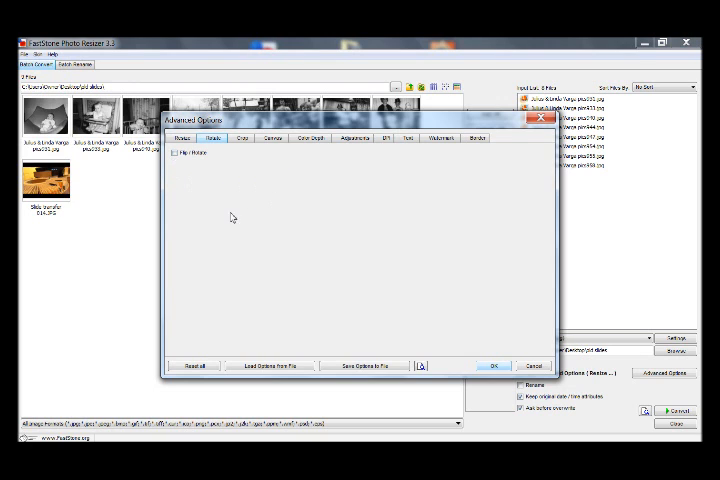
{"action": "mouse_move", "coordinate": [291, 221]}
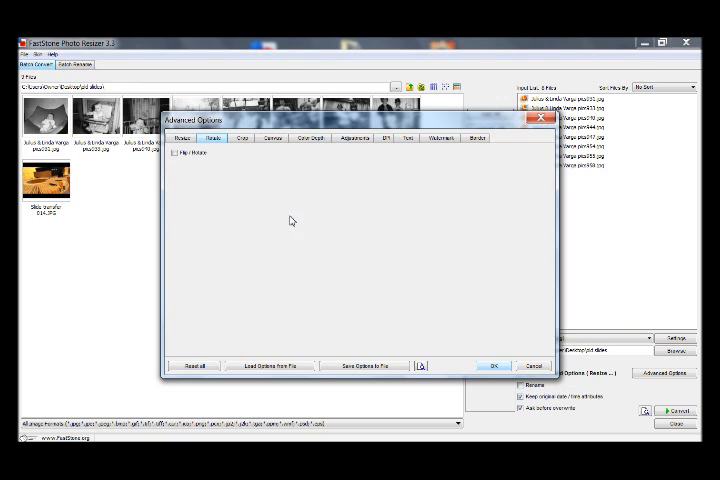
{"action": "left_click", "coordinate": [181, 153]}
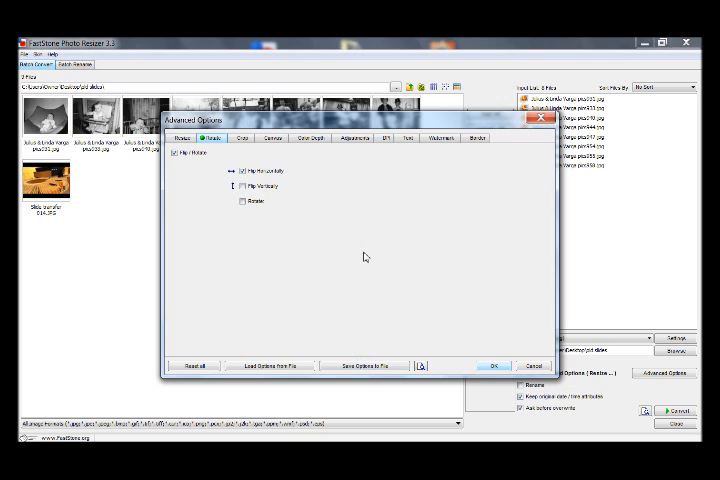
{"action": "mouse_move", "coordinate": [357, 266]}
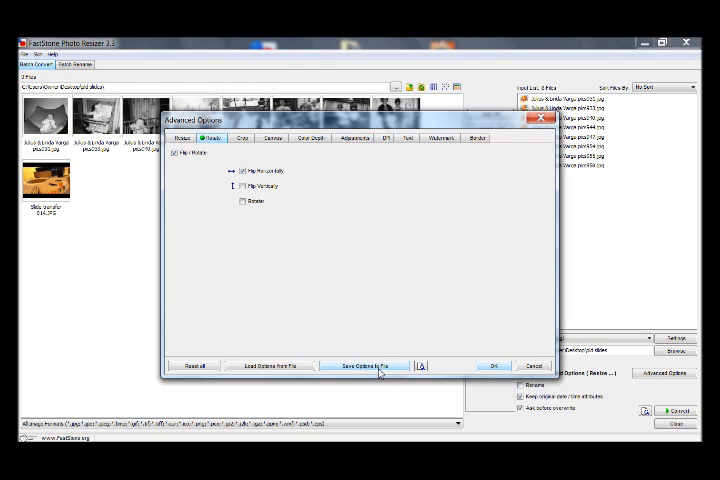
{"action": "mouse_move", "coordinate": [395, 160]}
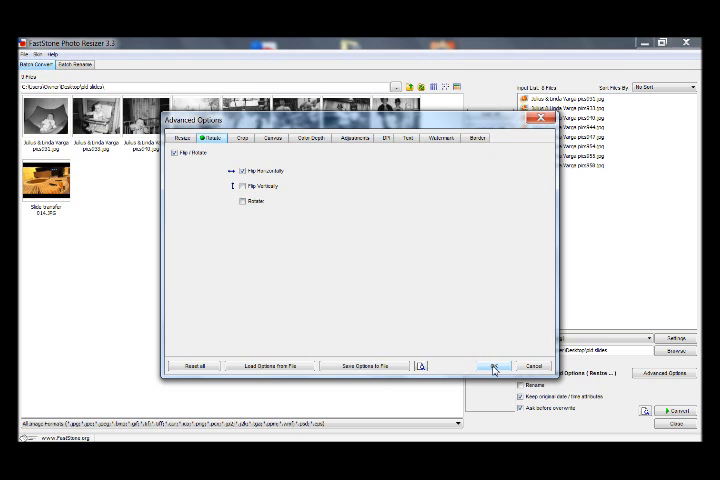
Accept the horizontal flip settings and close Advanced Options
{"action": "left_click", "coordinate": [491, 365]}
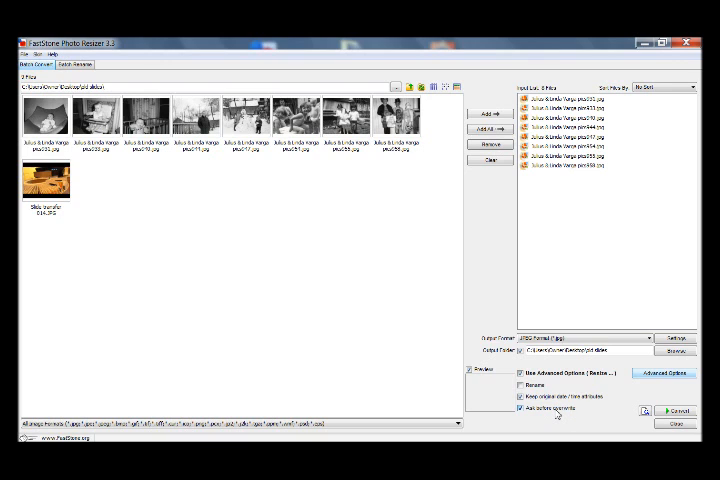
{"action": "mouse_move", "coordinate": [557, 415]}
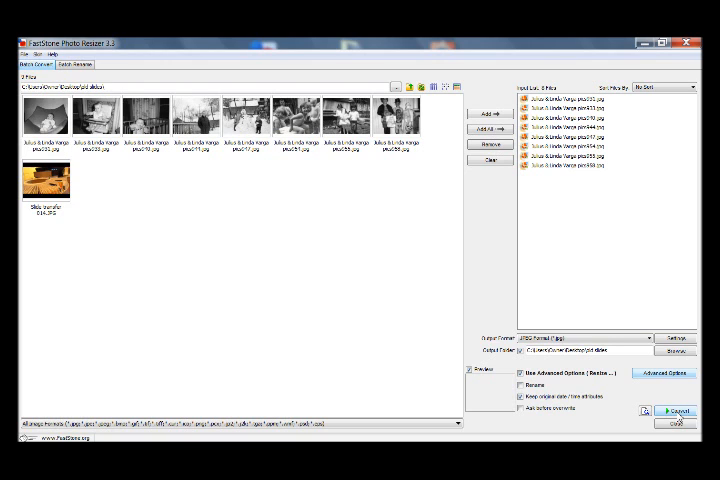
Convert the eight photos, replacing the originals, then close the finished report
{"action": "left_click", "coordinate": [678, 412]}
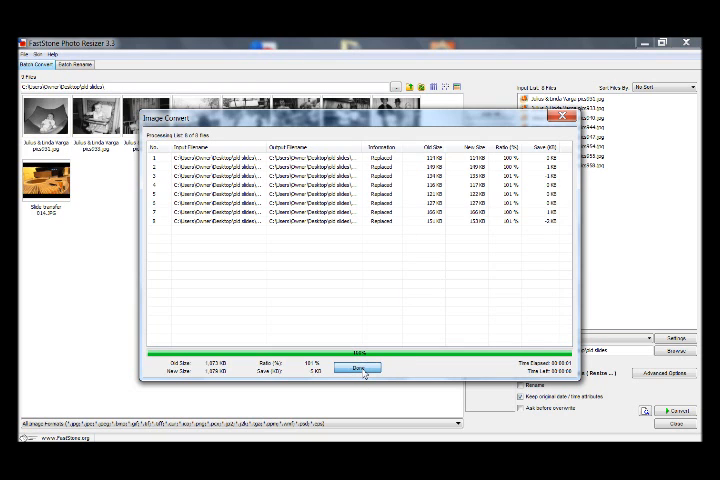
{"action": "left_click", "coordinate": [359, 368]}
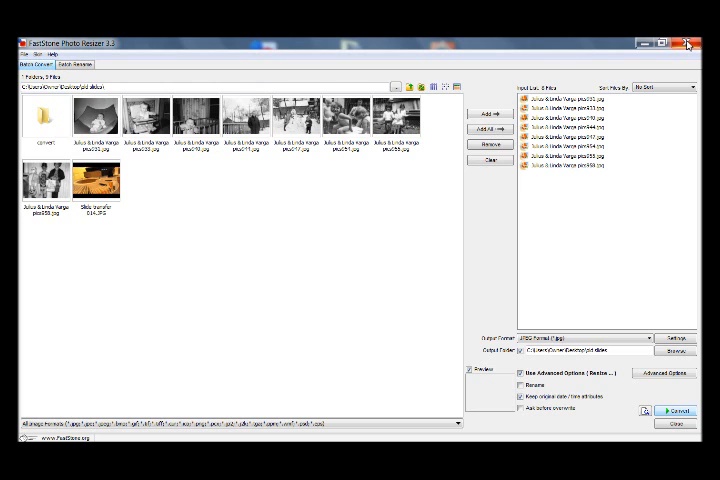
Close FastStone Photo Resizer and open the old slides folder from the desktop
{"action": "left_click", "coordinate": [687, 43]}
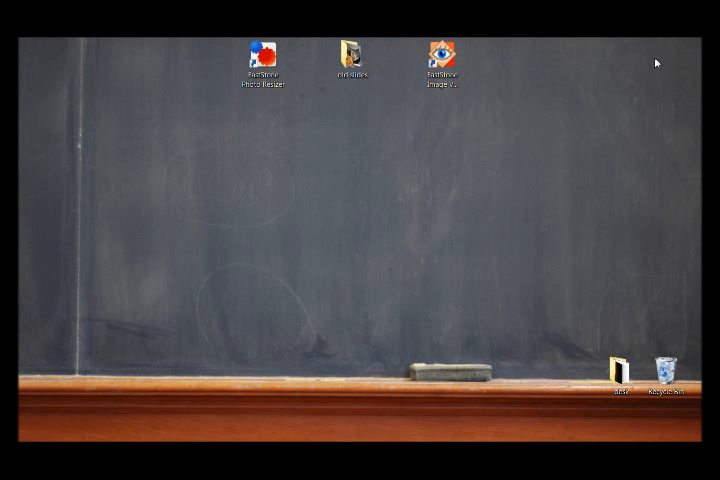
{"action": "mouse_move", "coordinate": [414, 101]}
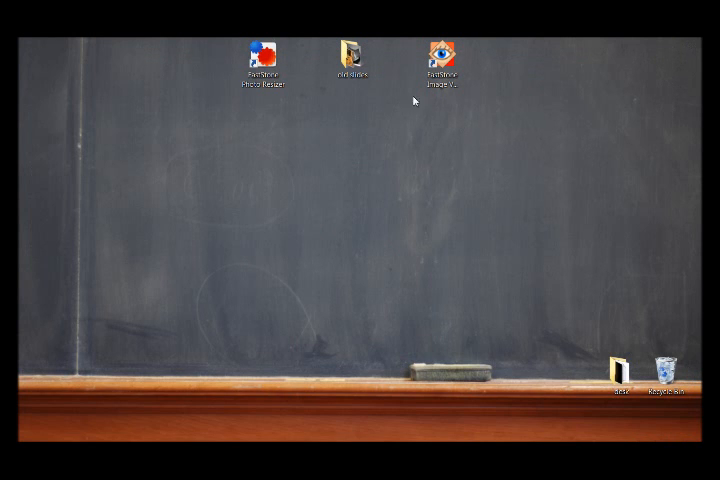
{"action": "left_click", "coordinate": [351, 55]}
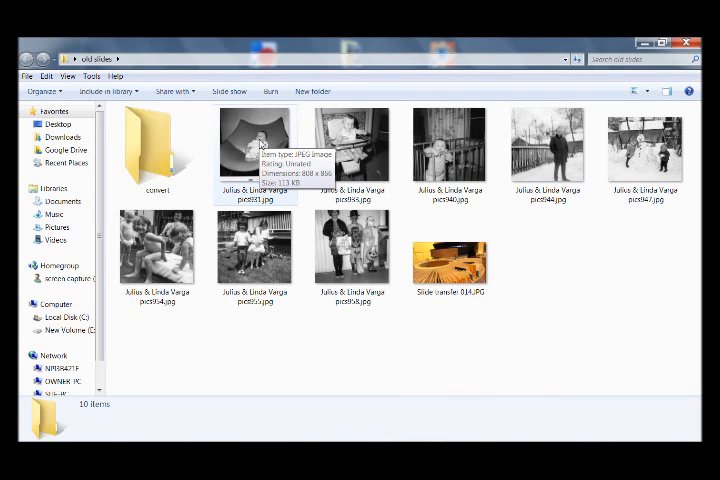
{"action": "double_click", "coordinate": [255, 146]}
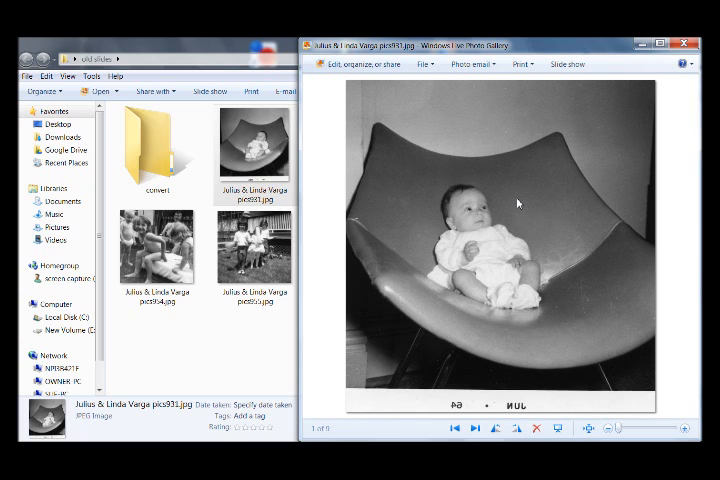
{"action": "left_click", "coordinate": [474, 428]}
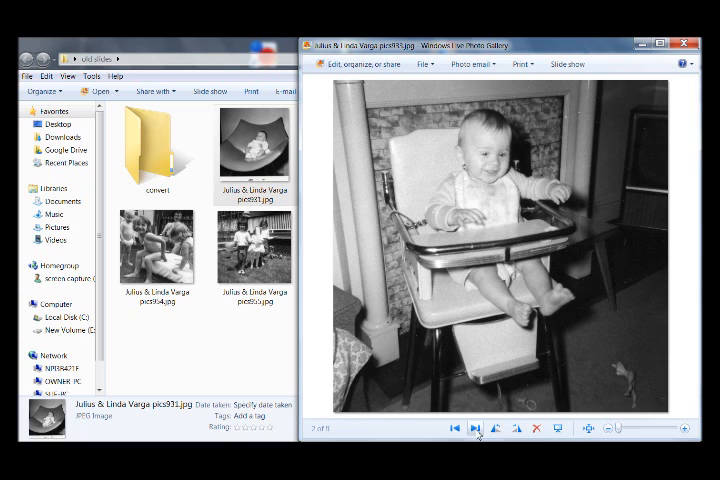
{"action": "left_click", "coordinate": [475, 428]}
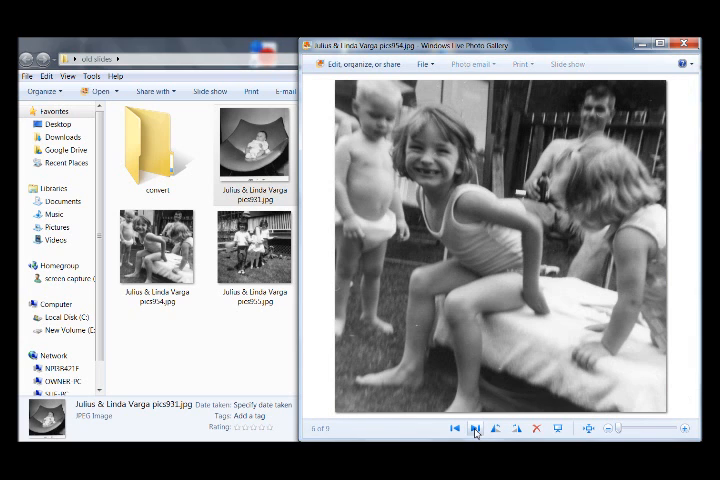
{"action": "left_click", "coordinate": [476, 427]}
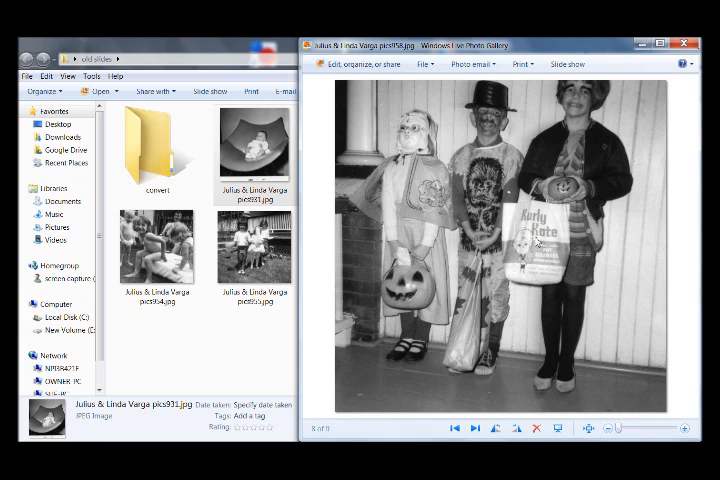
{"action": "mouse_move", "coordinate": [492, 336]}
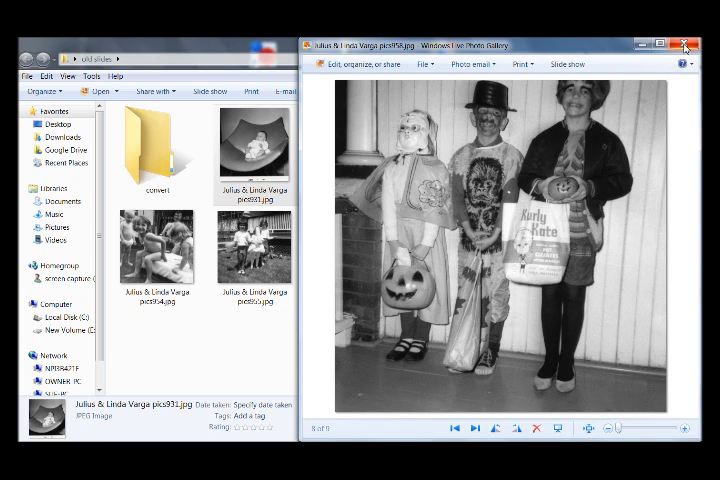
{"action": "left_click", "coordinate": [686, 44]}
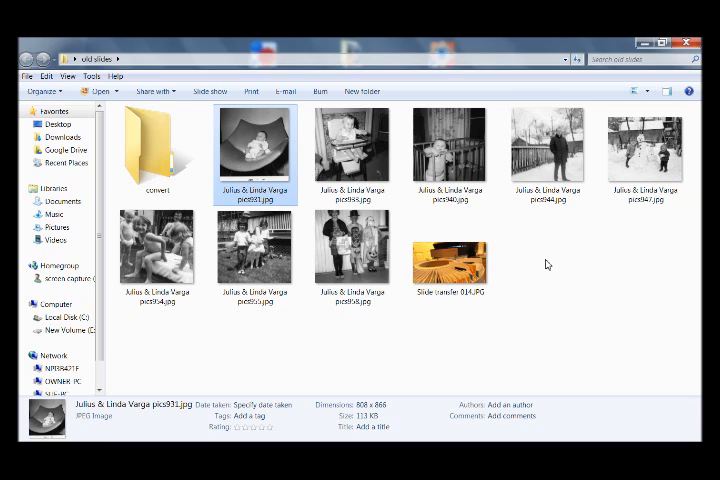
{"action": "mouse_move", "coordinate": [547, 264]}
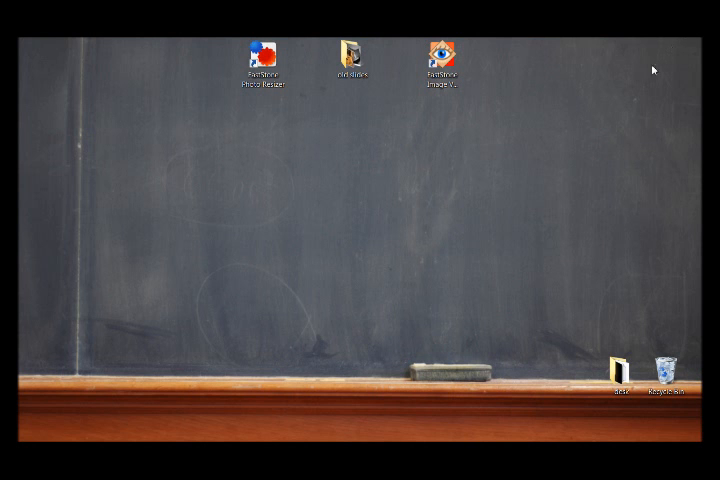
{"action": "mouse_move", "coordinate": [486, 248]}
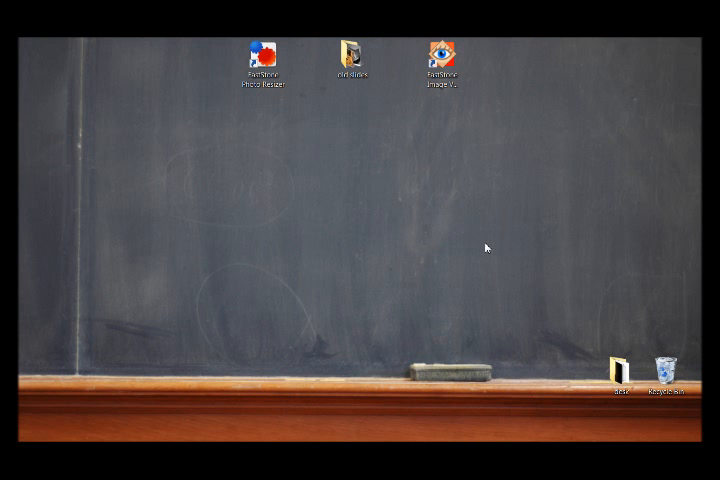